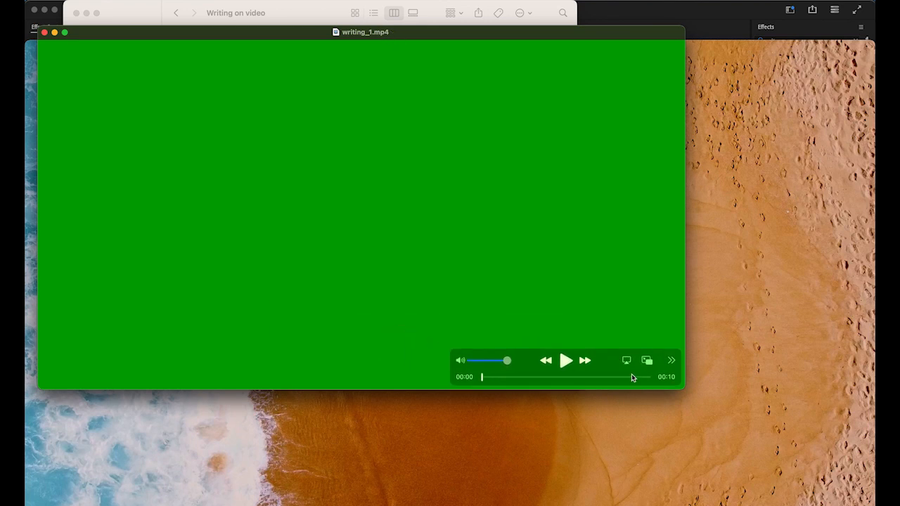
Play the green-screen handwriting clip to its end and bring the beach footage forward
click(566, 360)
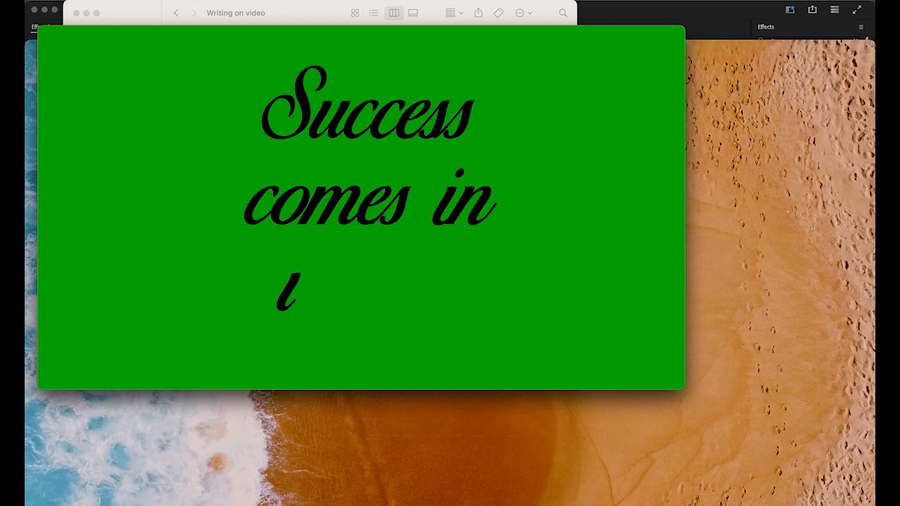
text(waves.)
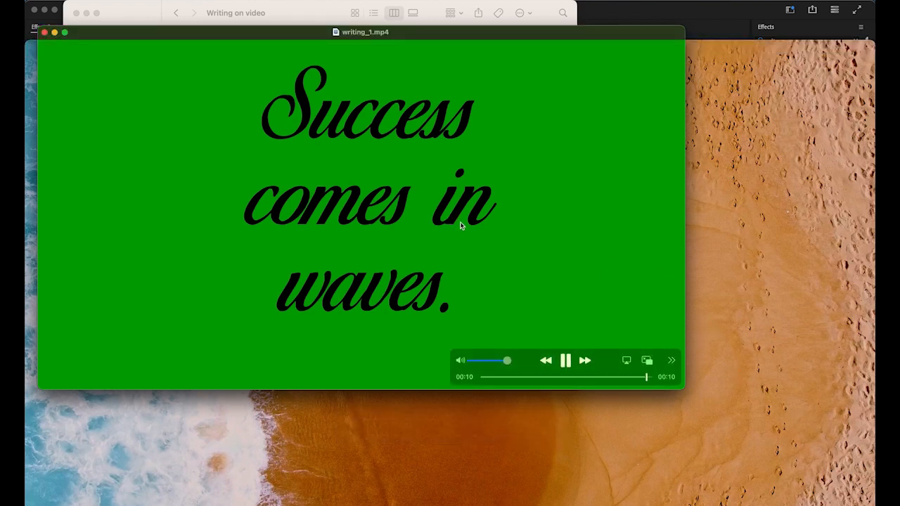
click(565, 360)
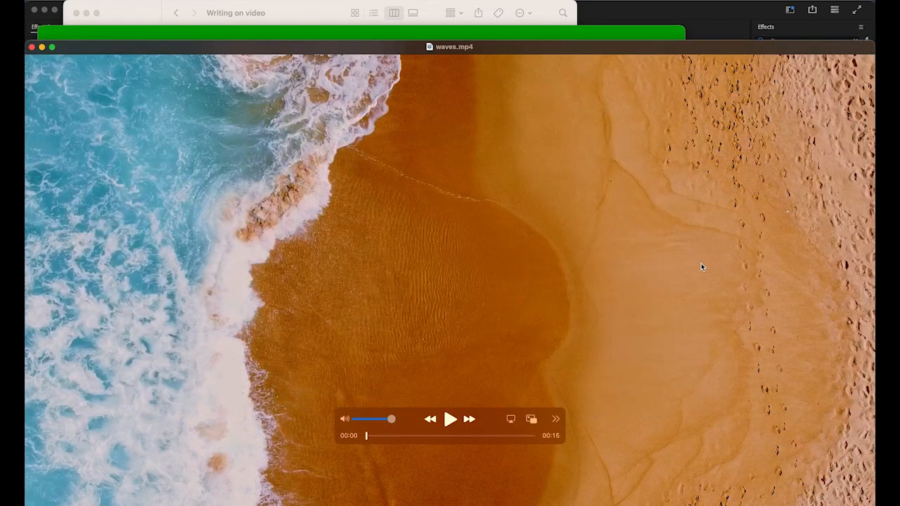
Play waves.mp4 drone beach footage and watch it in full screen
click(449, 419)
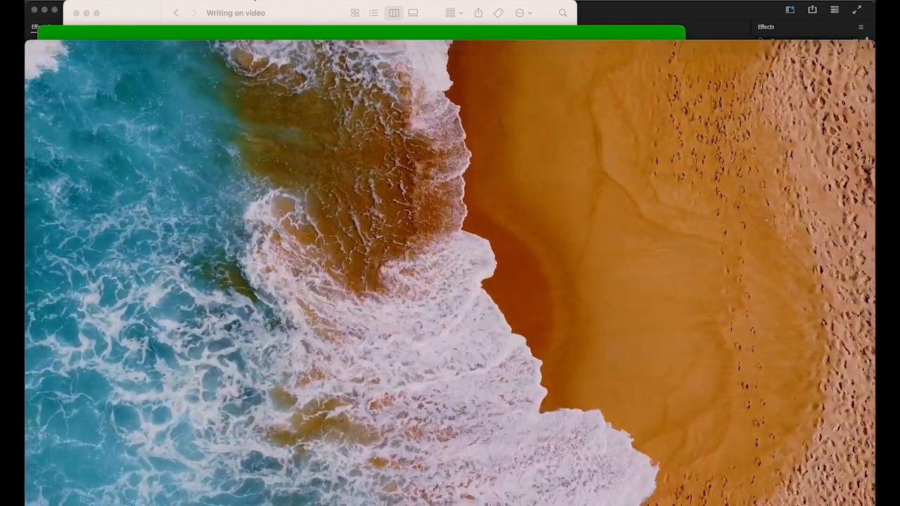
click(239, 0)
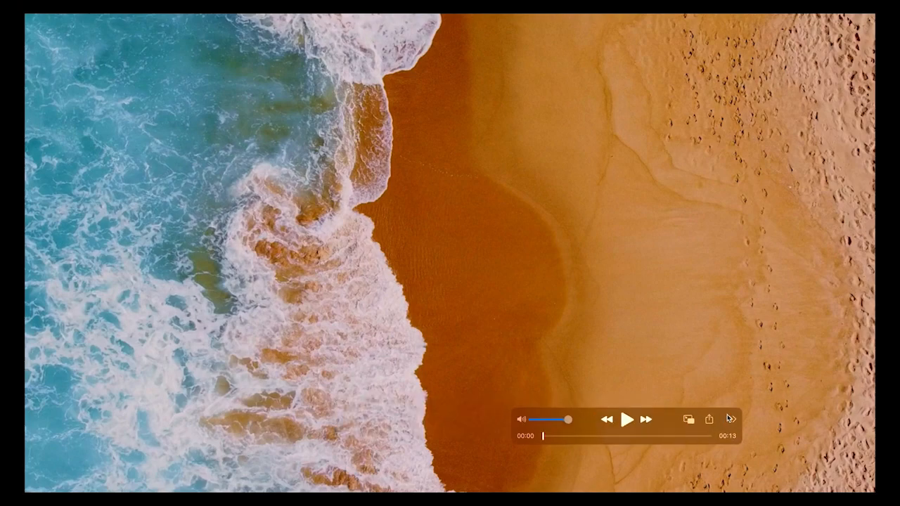
click(626, 419)
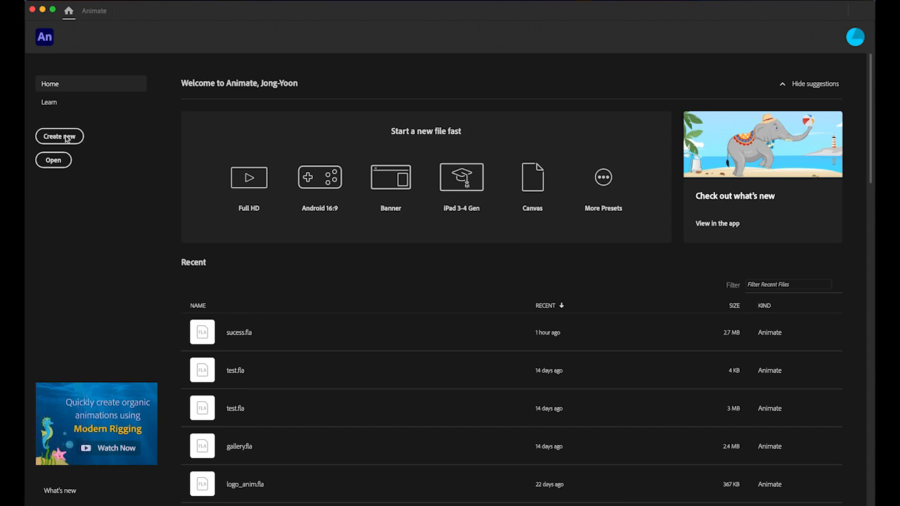
Create a new Web document 1280 wide by 720 high at 30 fps
click(59, 137)
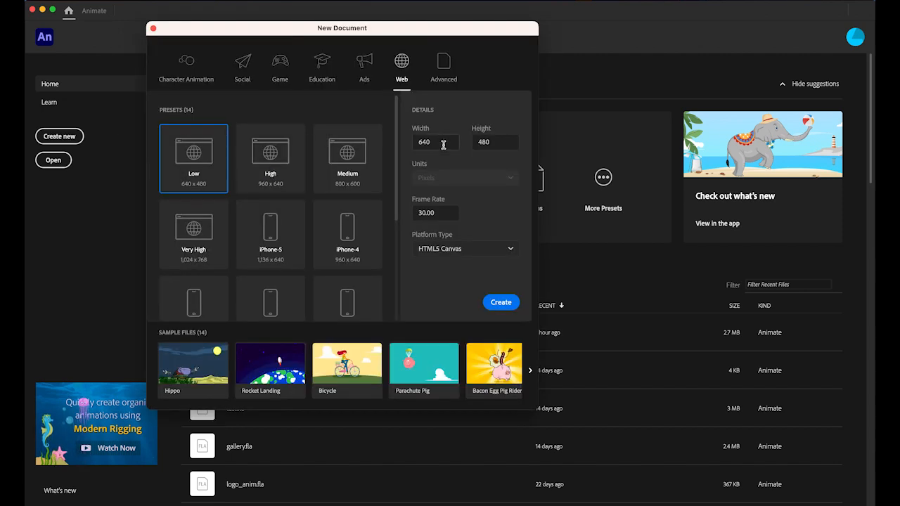
text(1280)
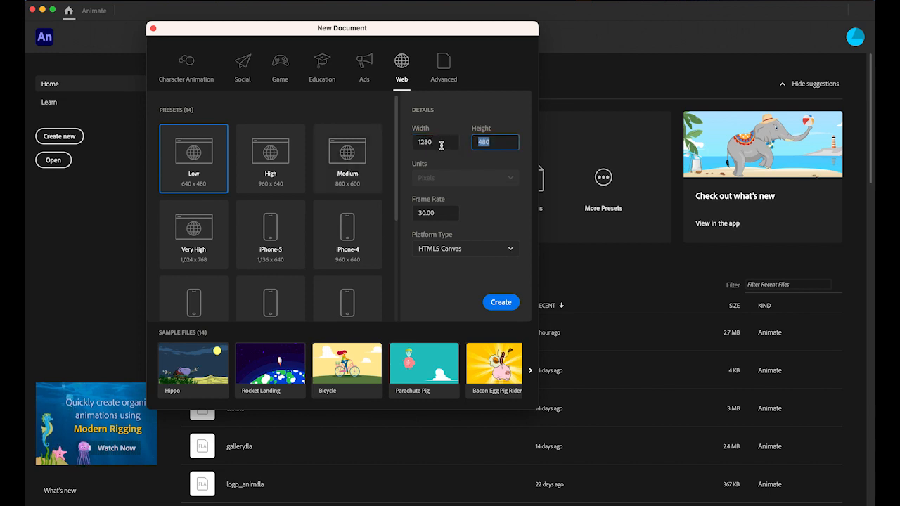
text(720)
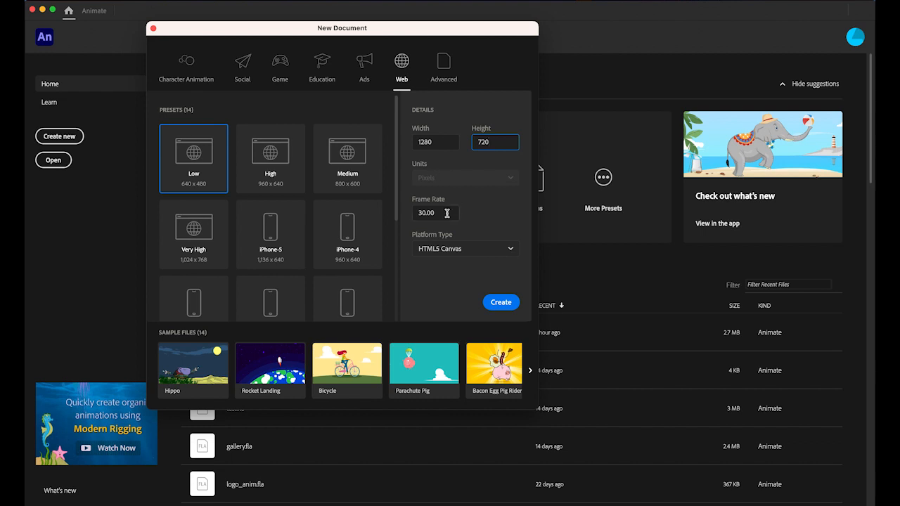
click(435, 212)
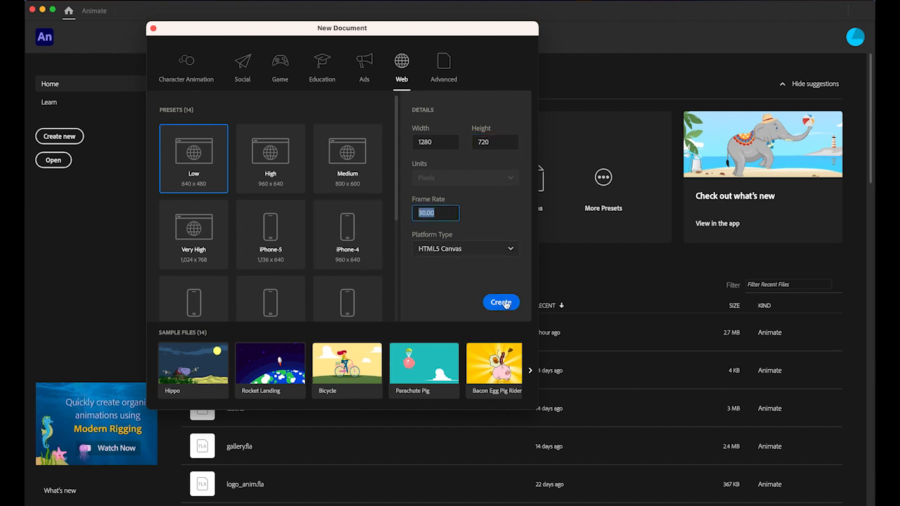
click(500, 301)
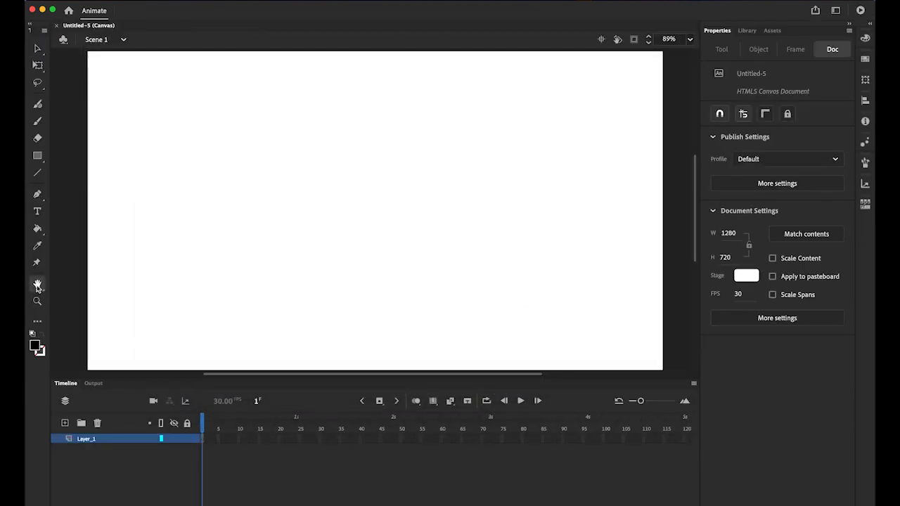
Write 'Success comes in waves.' in 170 pt Birds of Paradise and centre it on the stage
click(37, 284)
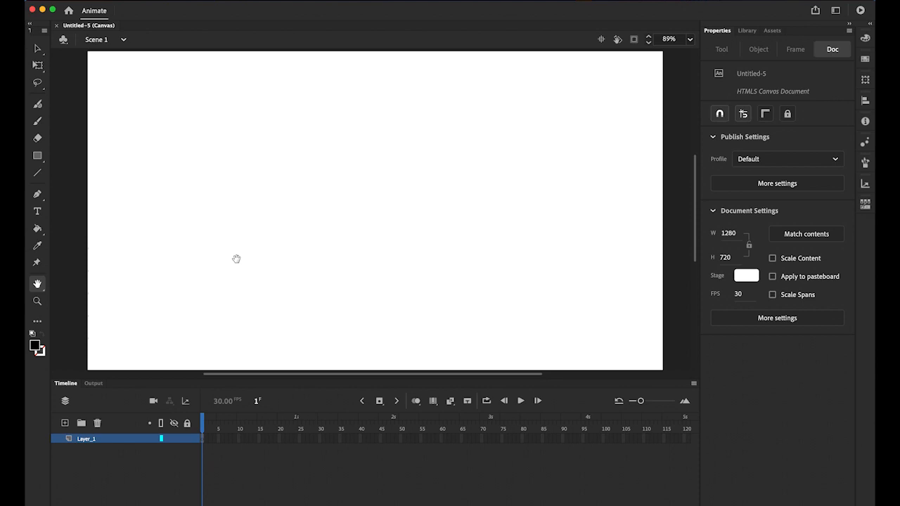
mouse_move(36, 212)
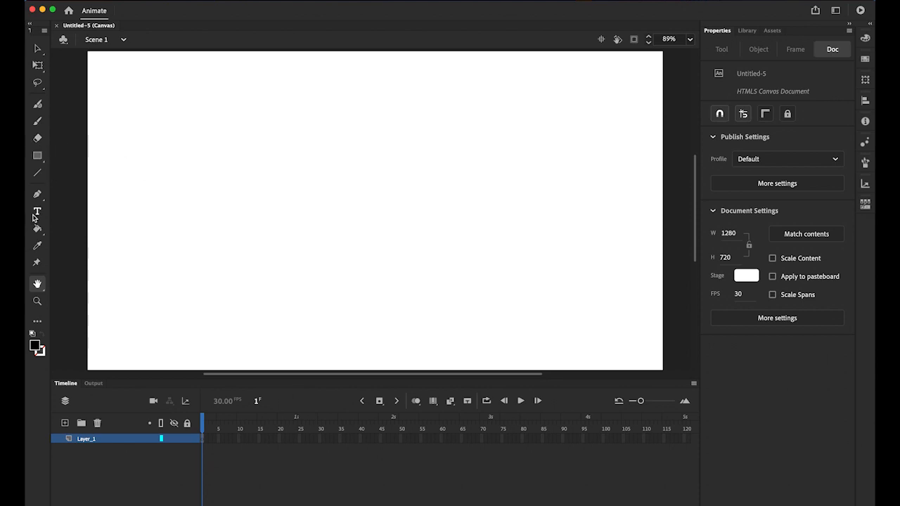
click(38, 210)
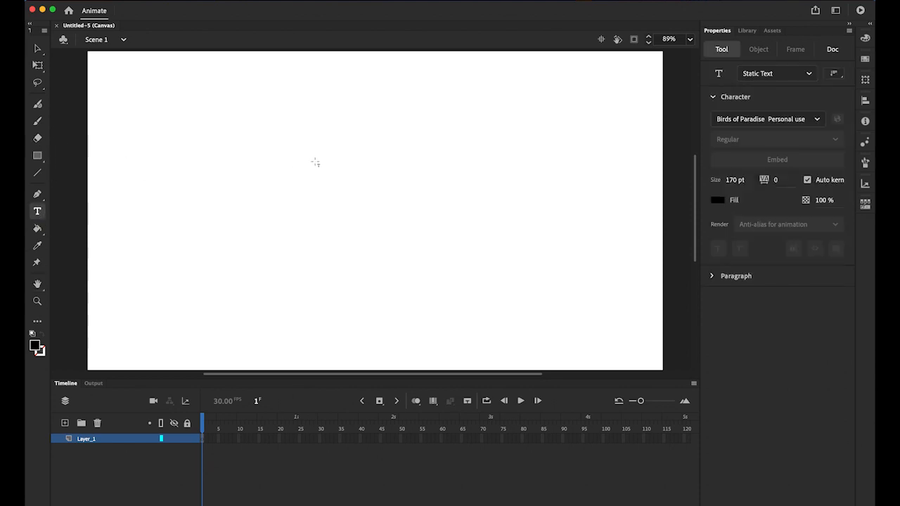
mouse_move(294, 142)
text(S)
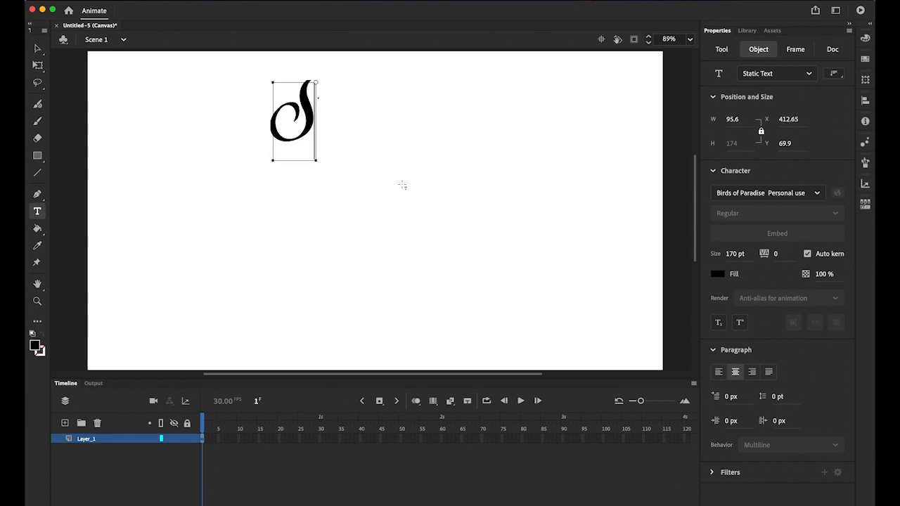
text(uccess)
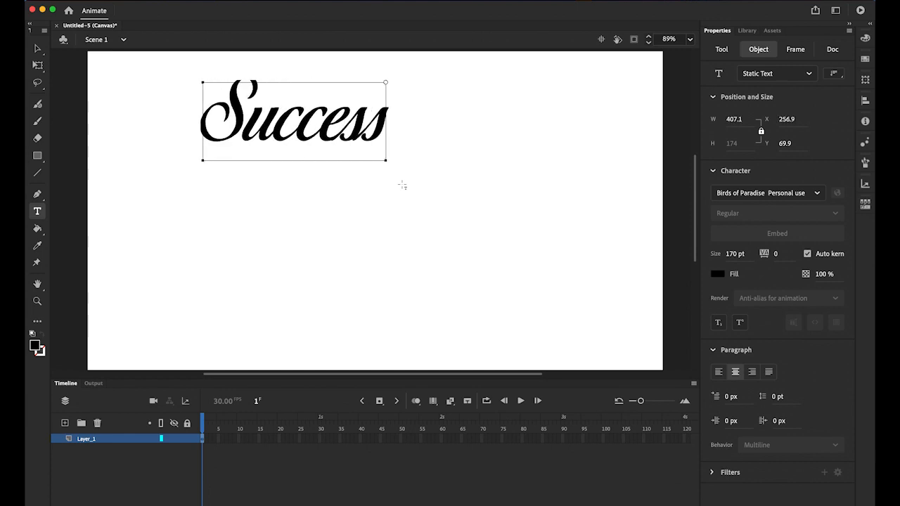
text(comes in)
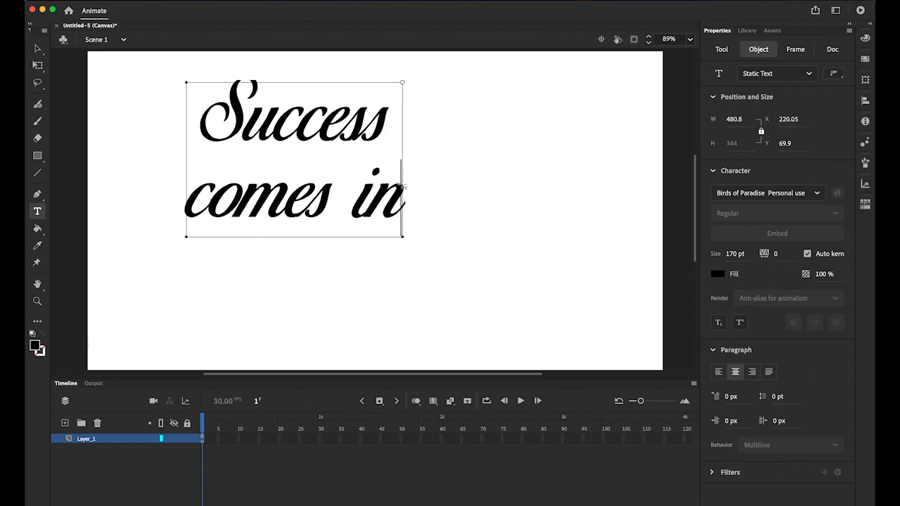
text(waves)
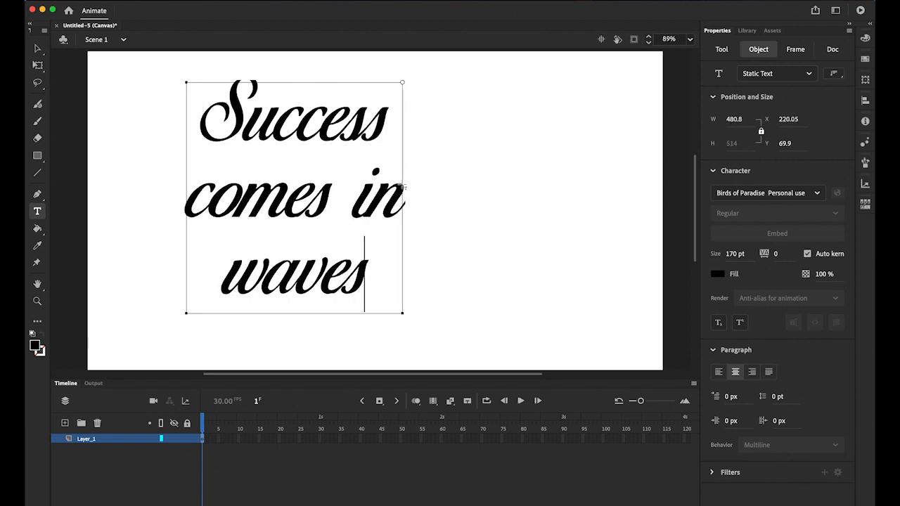
text(.)
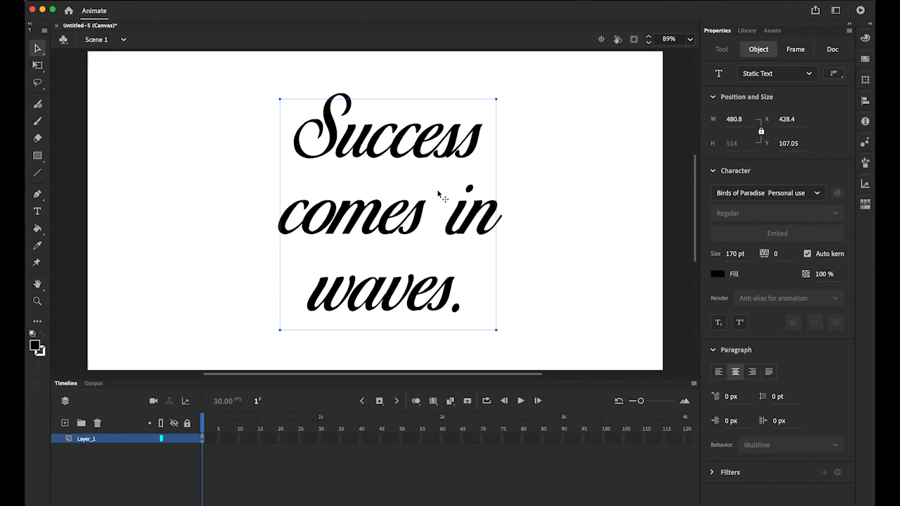
drag(439, 193, 432, 184)
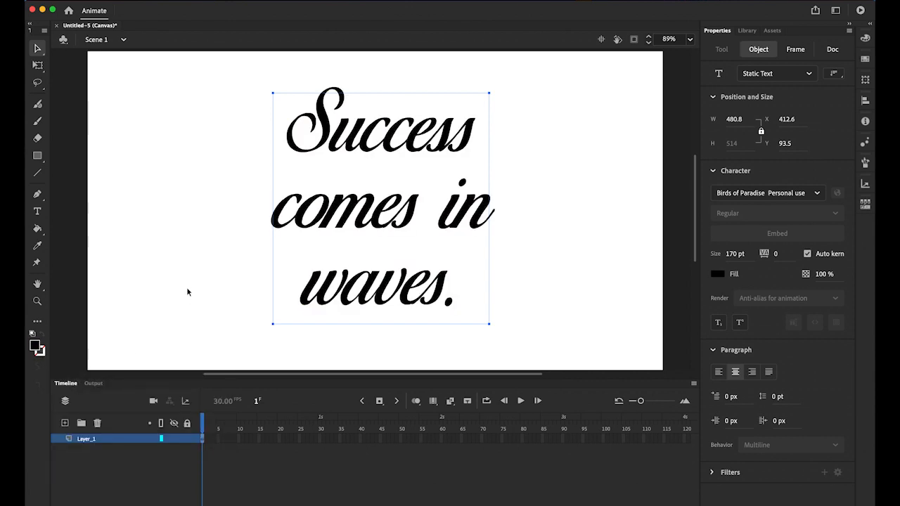
mouse_move(196, 279)
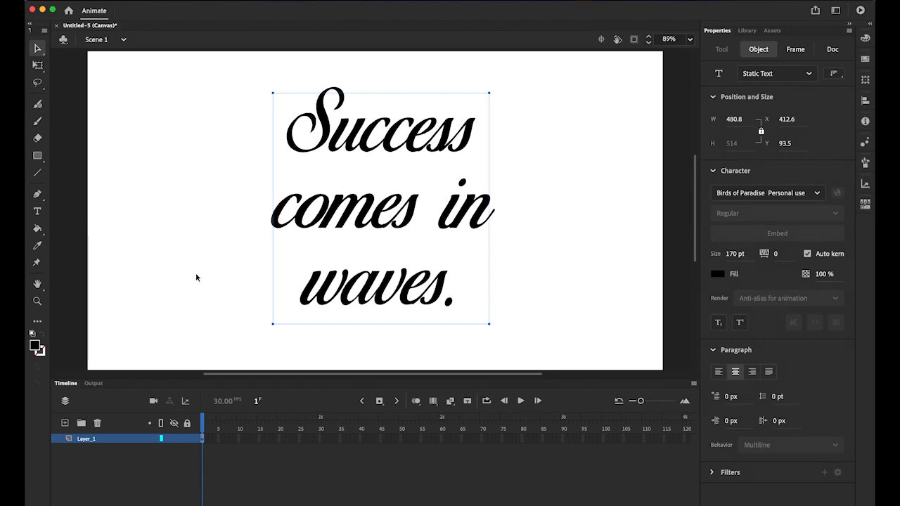
mouse_move(227, 272)
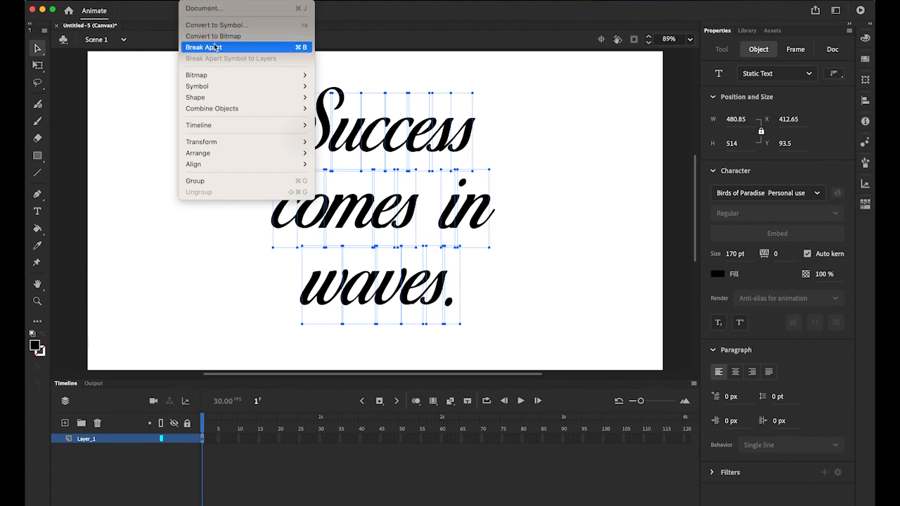
Break the quote text apart into editable filled shapes via Modify > Break Apart
click(204, 47)
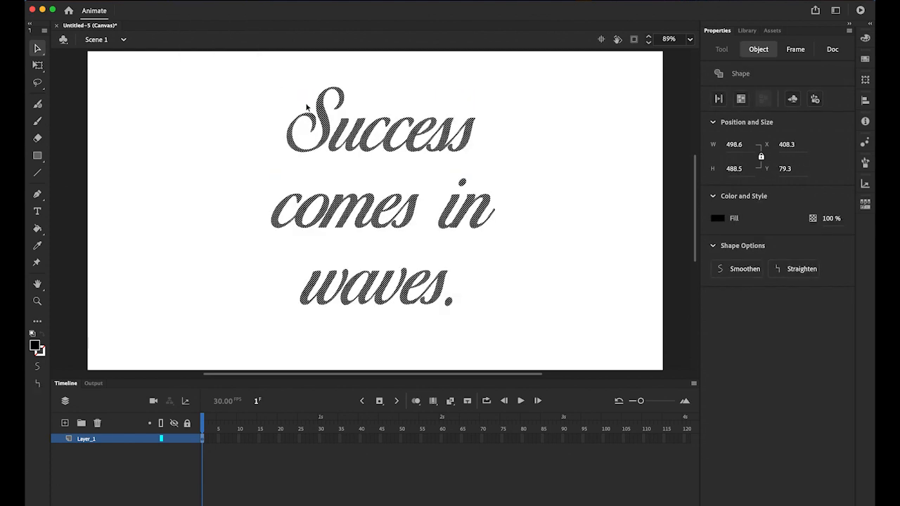
mouse_move(309, 113)
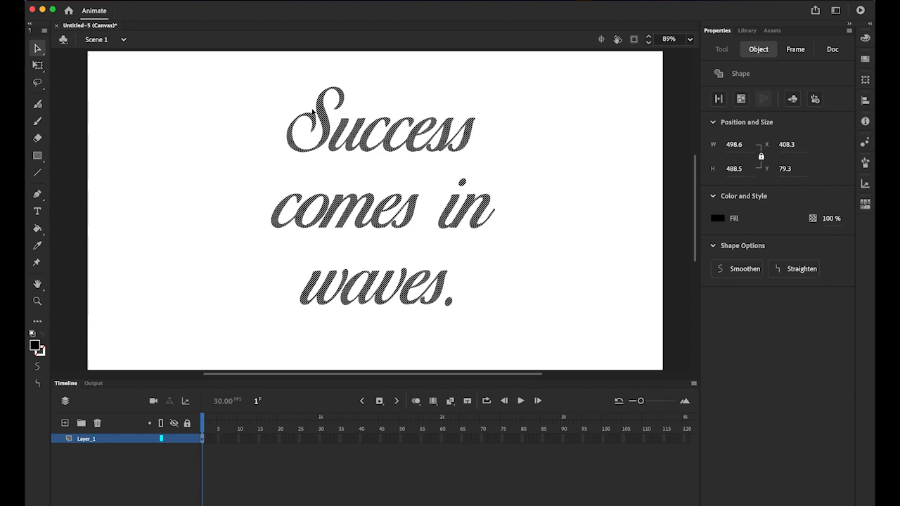
mouse_move(524, 351)
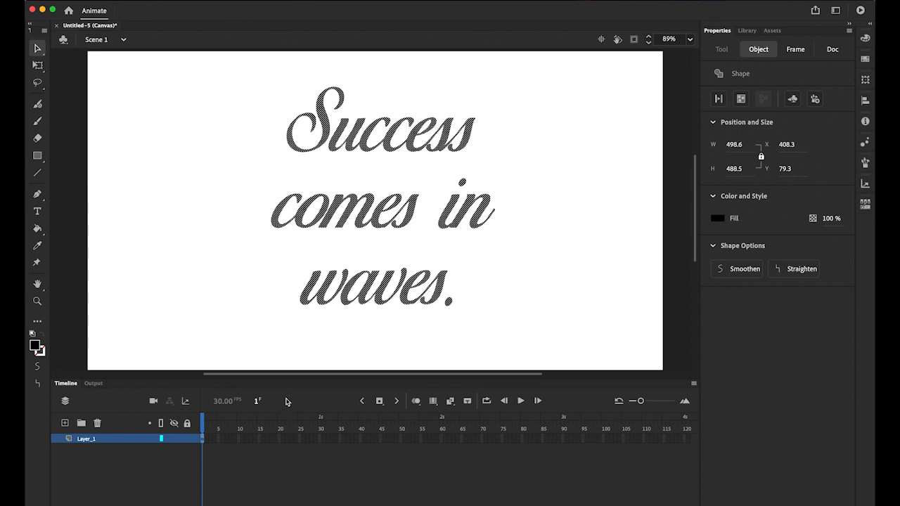
mouse_move(286, 401)
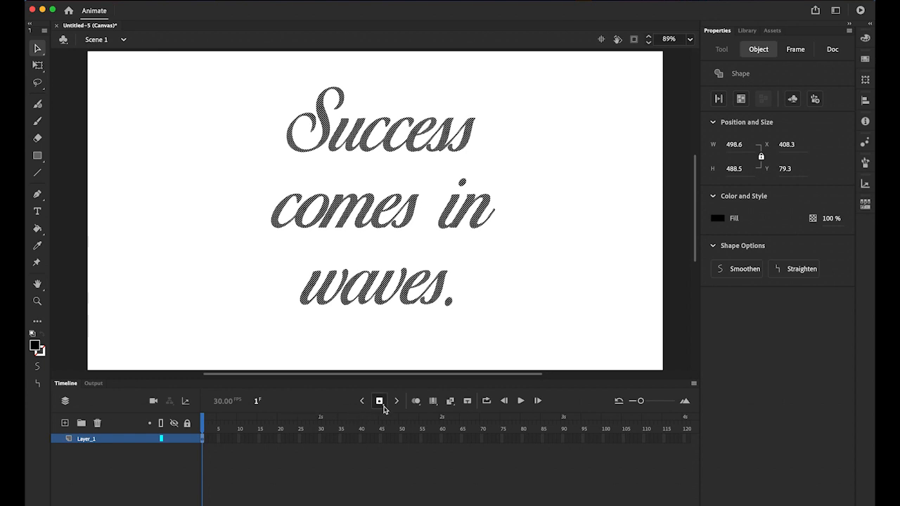
Add a second keyframe copying the drawing and pick up the Eraser
click(379, 400)
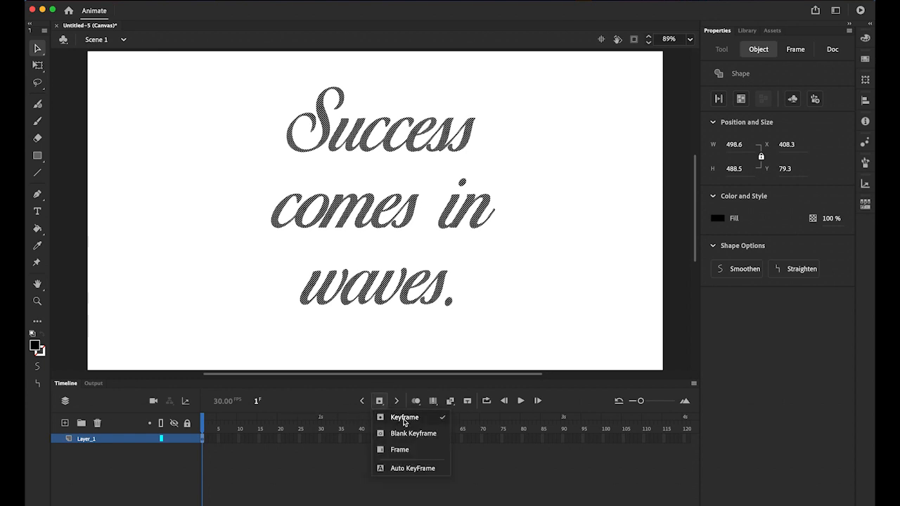
click(403, 417)
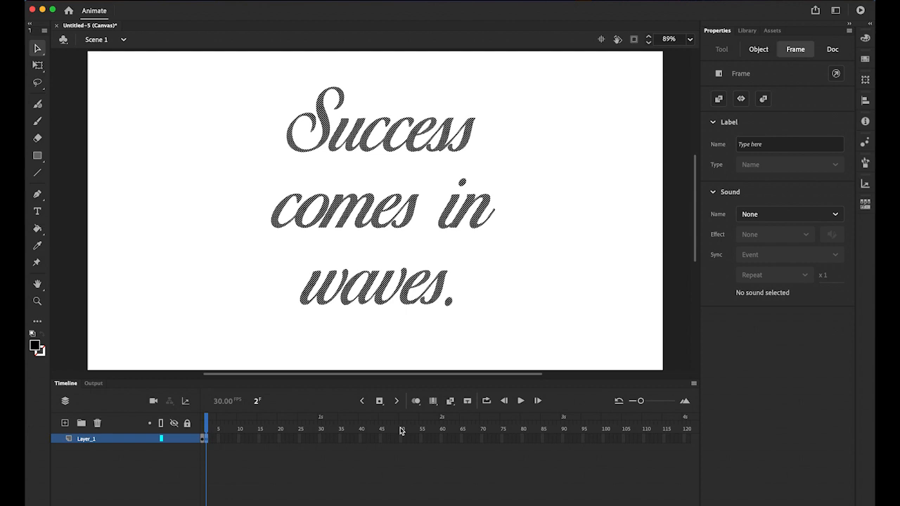
click(203, 429)
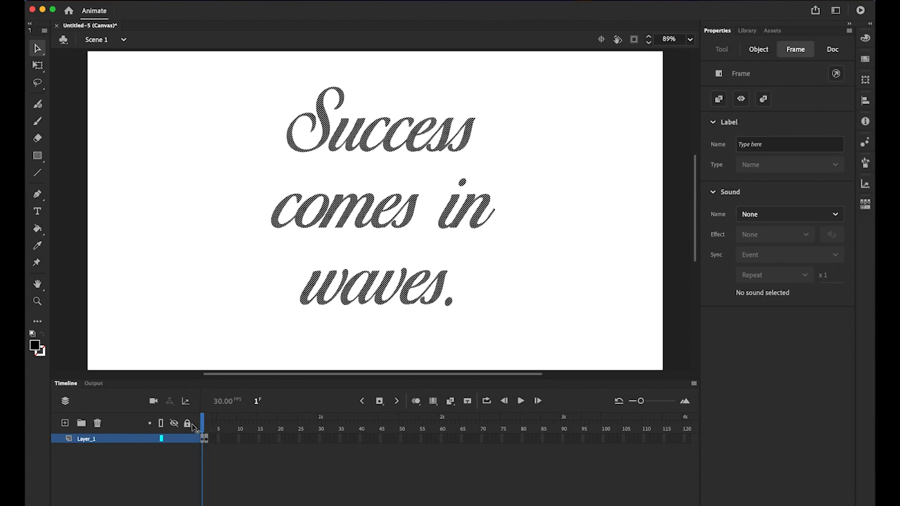
click(832, 49)
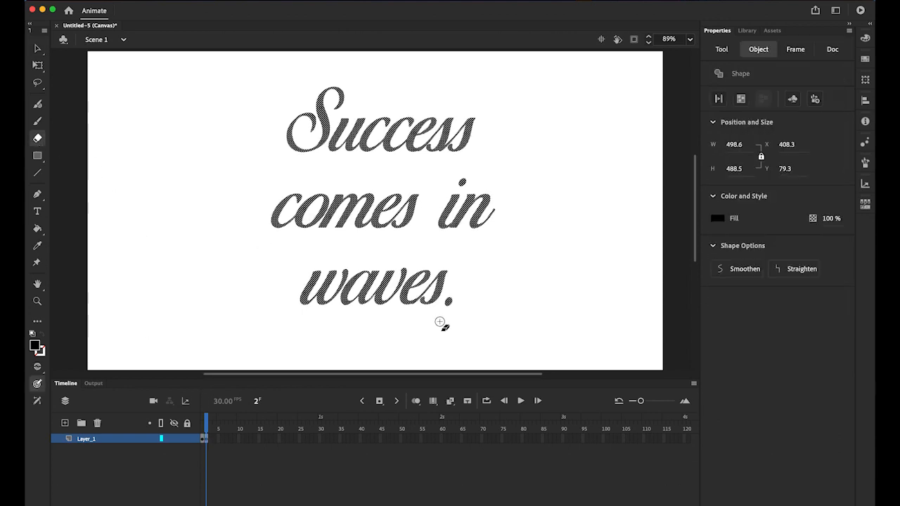
mouse_move(463, 298)
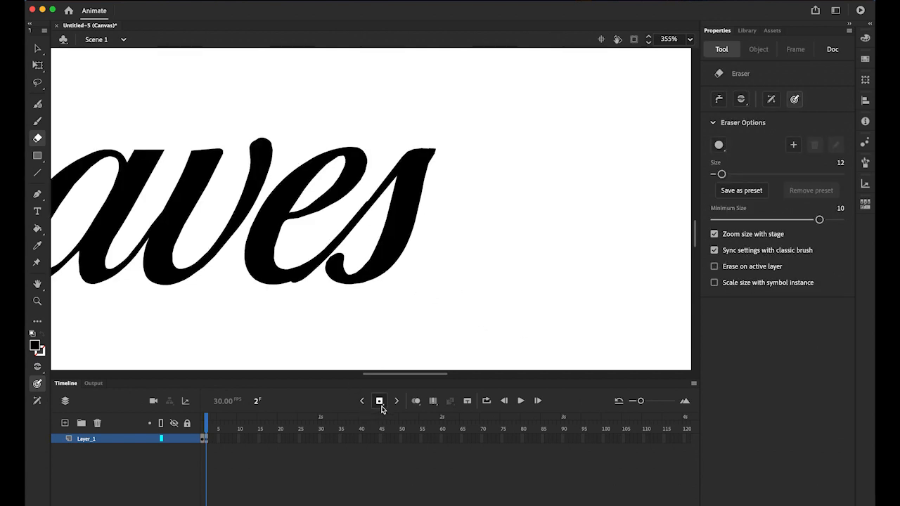
Add keyframes erasing the final s, then more of it, then part of the e
click(379, 401)
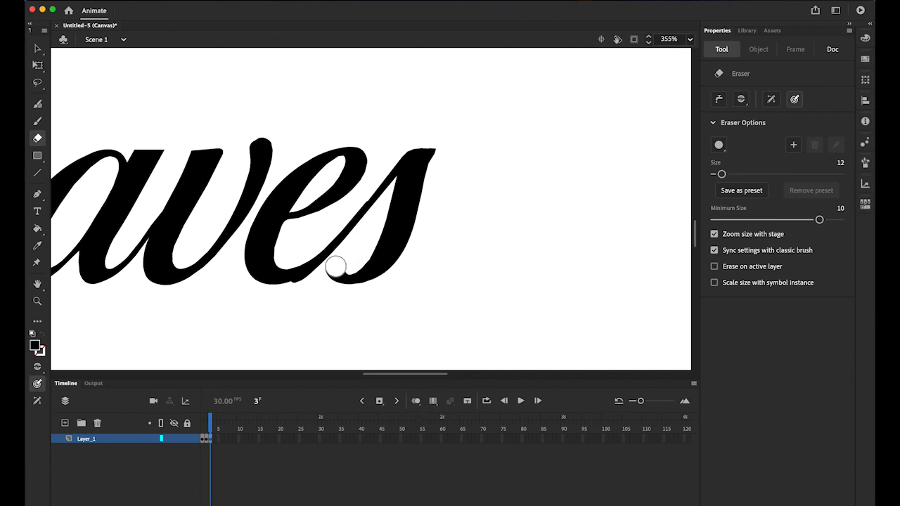
drag(335, 267, 360, 276)
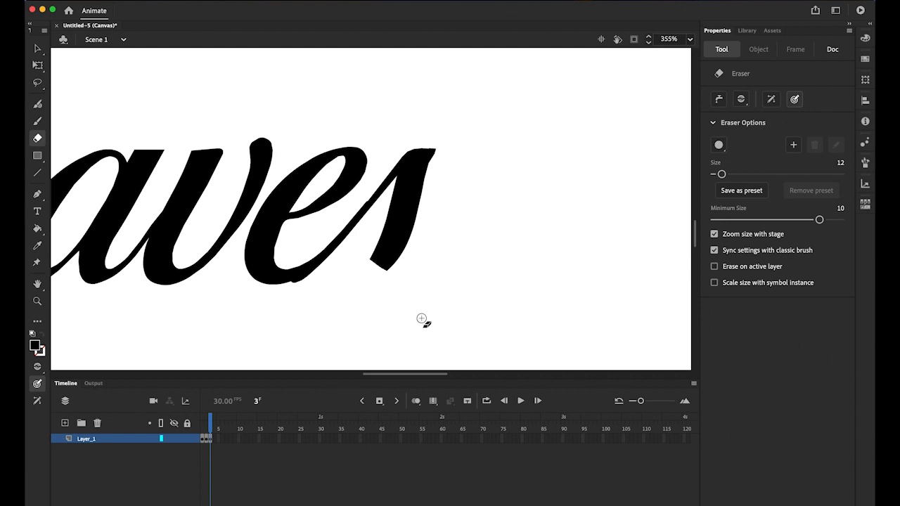
mouse_move(264, 411)
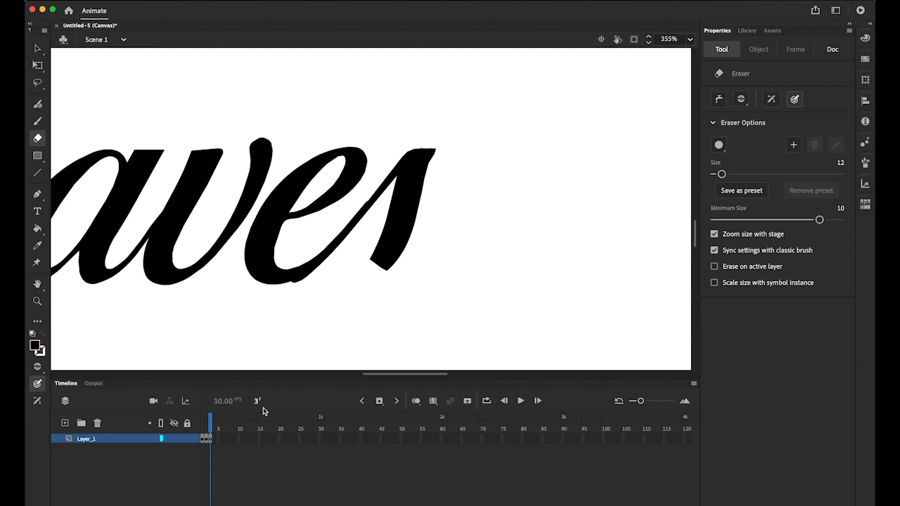
click(832, 48)
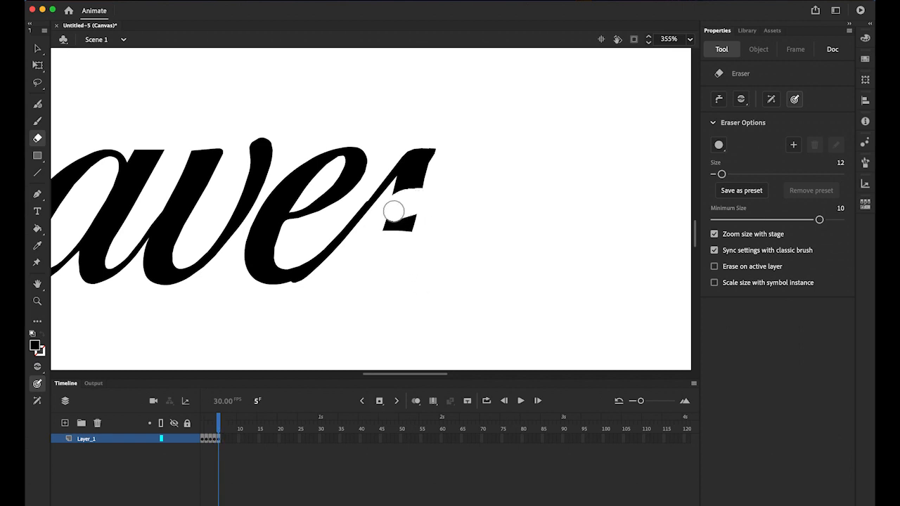
drag(394, 211, 419, 201)
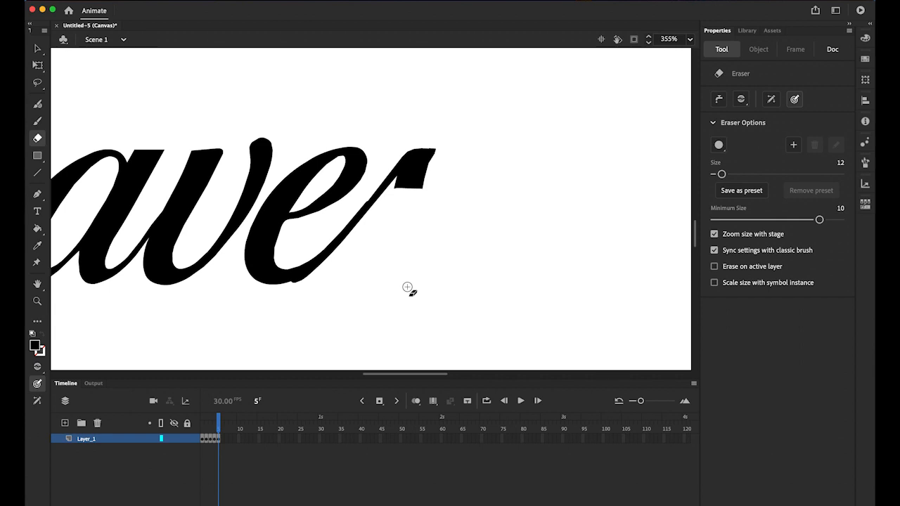
mouse_move(408, 292)
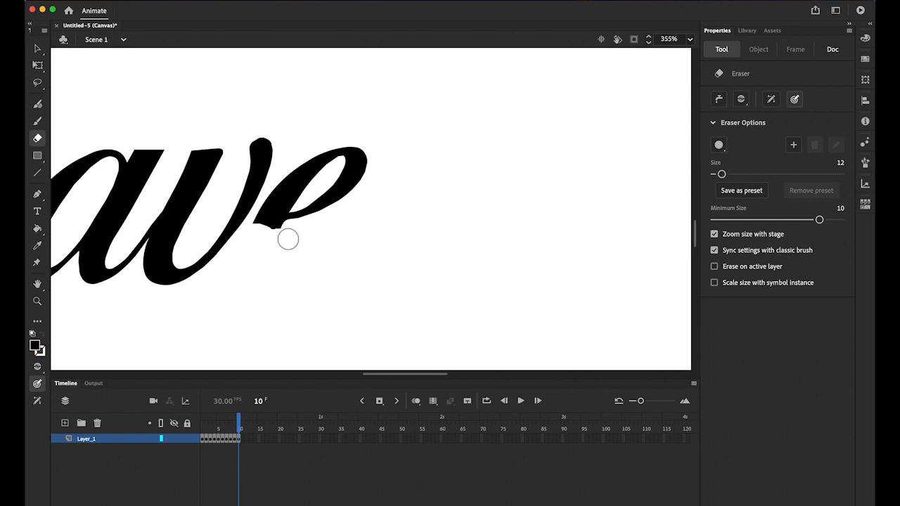
click(379, 401)
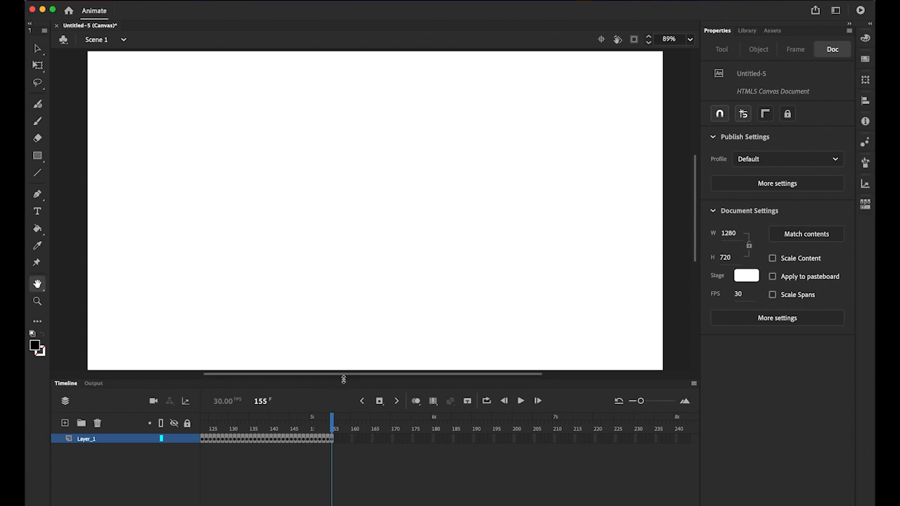
mouse_move(317, 499)
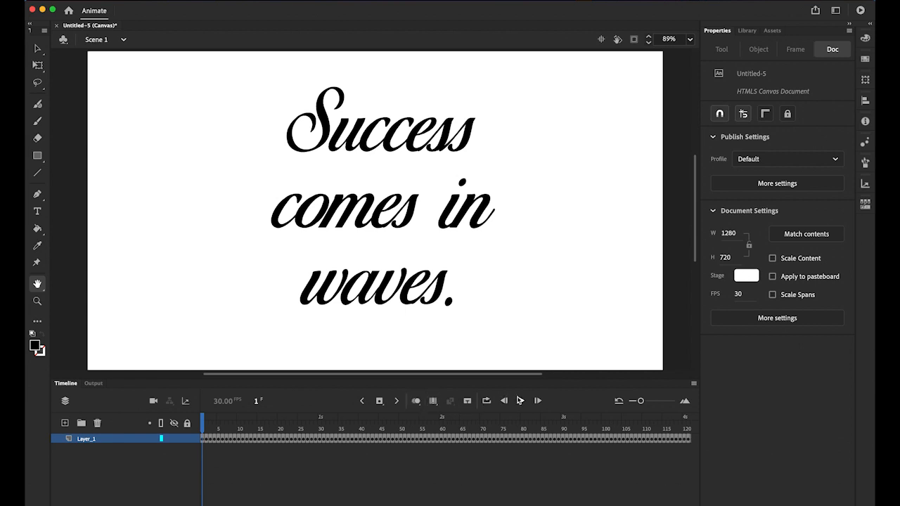
click(519, 401)
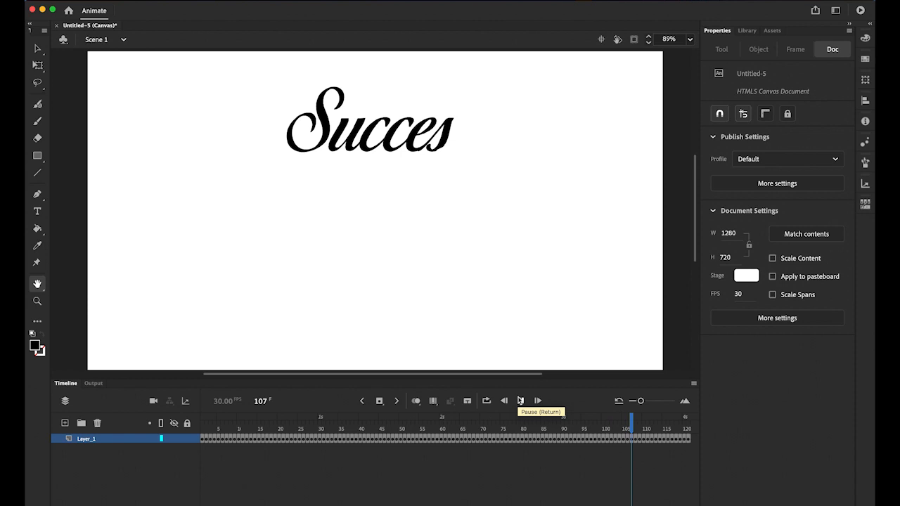
click(519, 401)
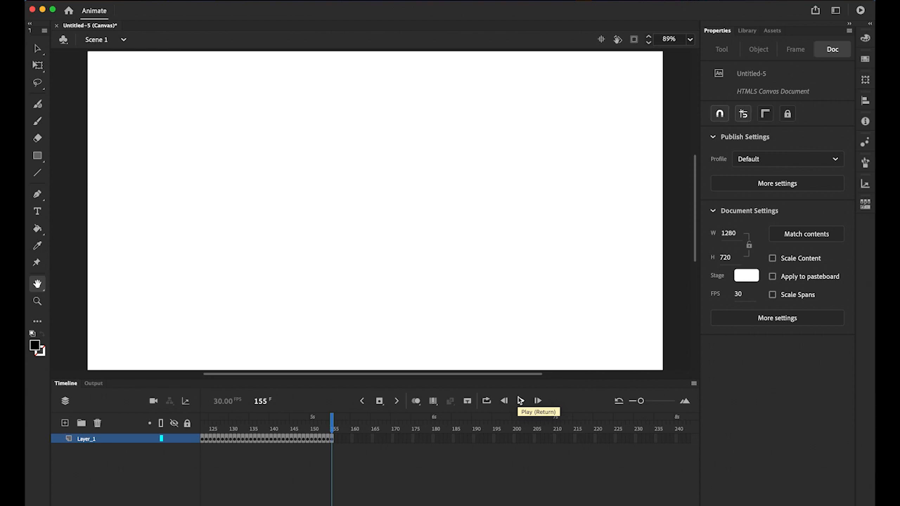
click(86, 438)
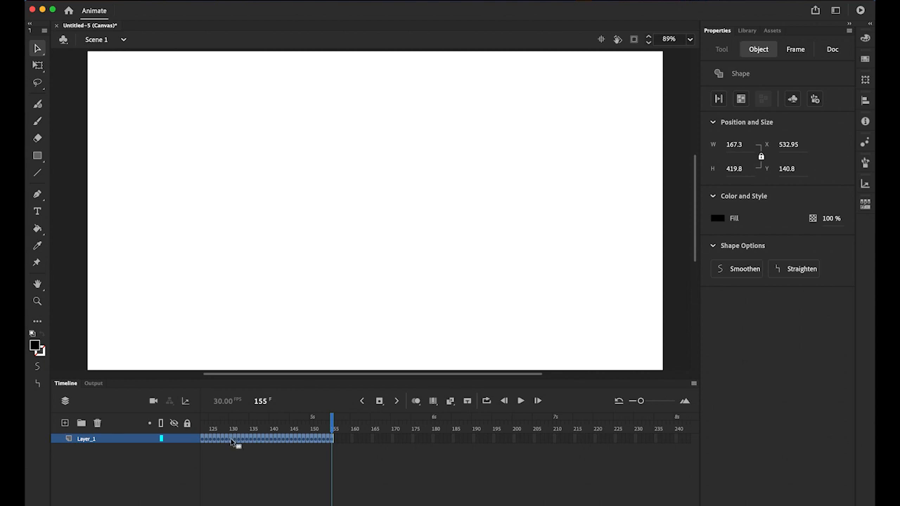
Reverse the selected frames on Layer_1 so the quote writes itself on, and check playback
right_click(232, 439)
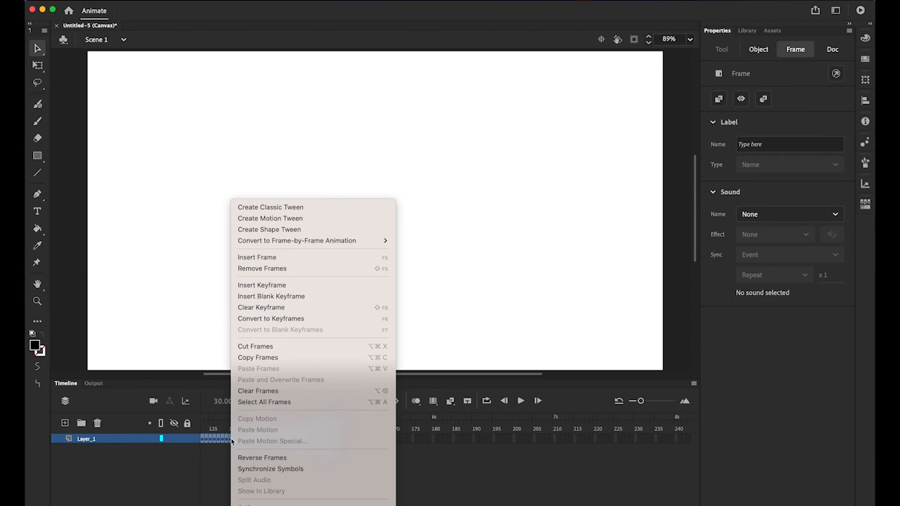
mouse_move(263, 458)
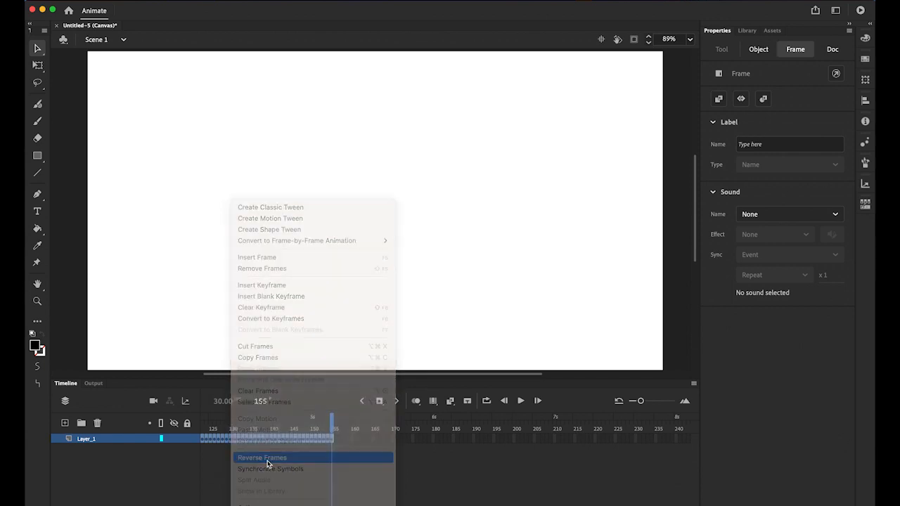
click(262, 458)
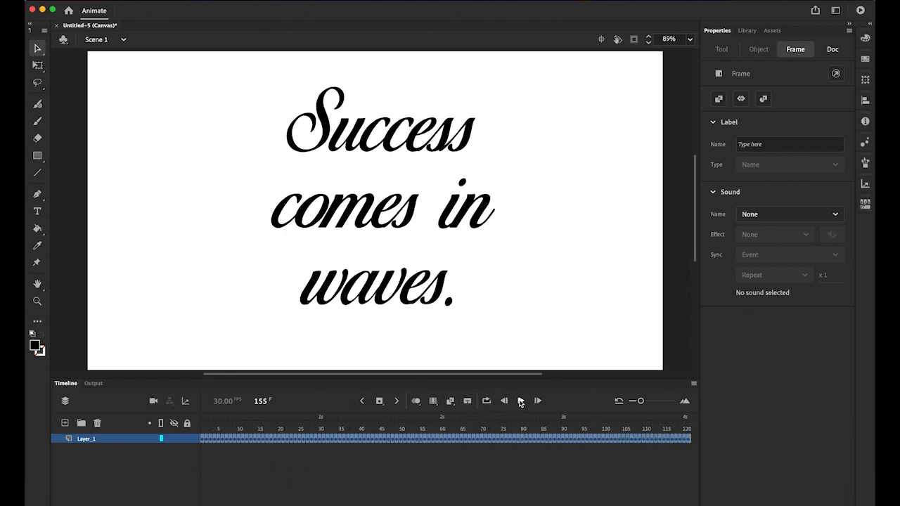
click(521, 401)
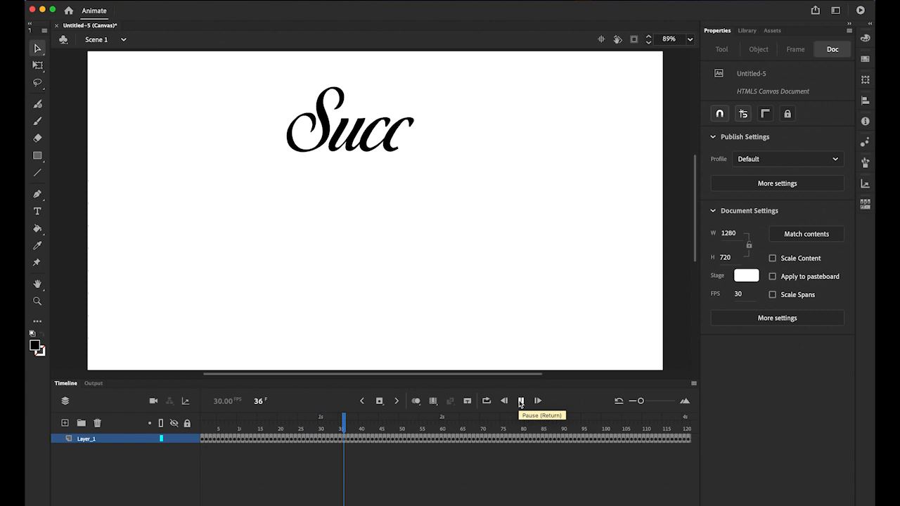
click(521, 401)
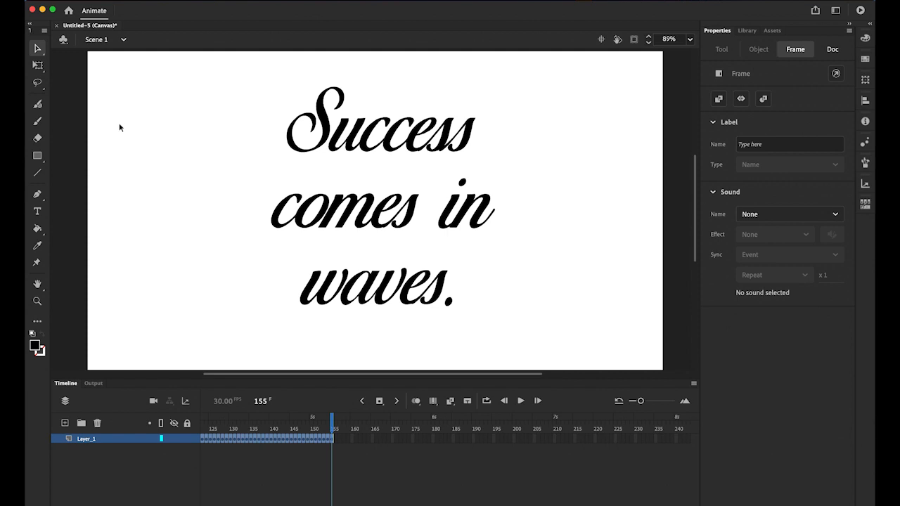
mouse_move(49, 67)
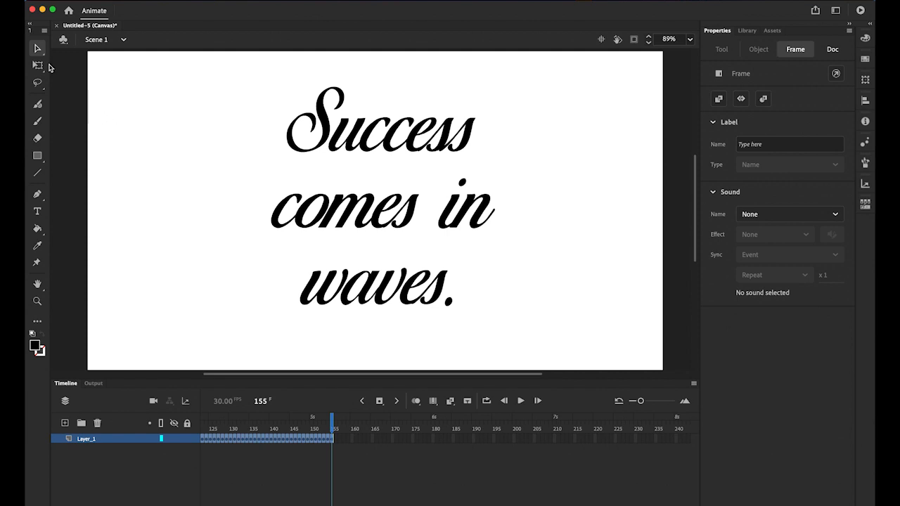
mouse_move(529, 244)
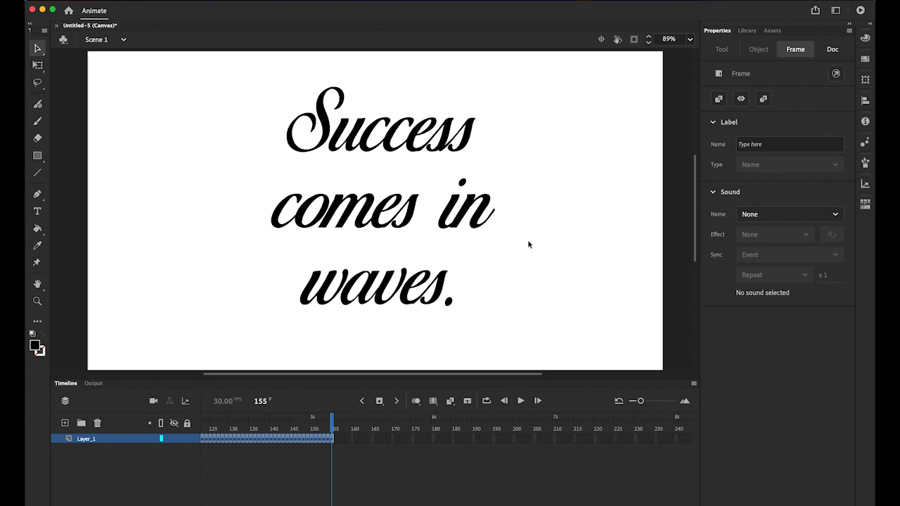
Make the stage background green in document settings and preview the write-on animation
click(832, 48)
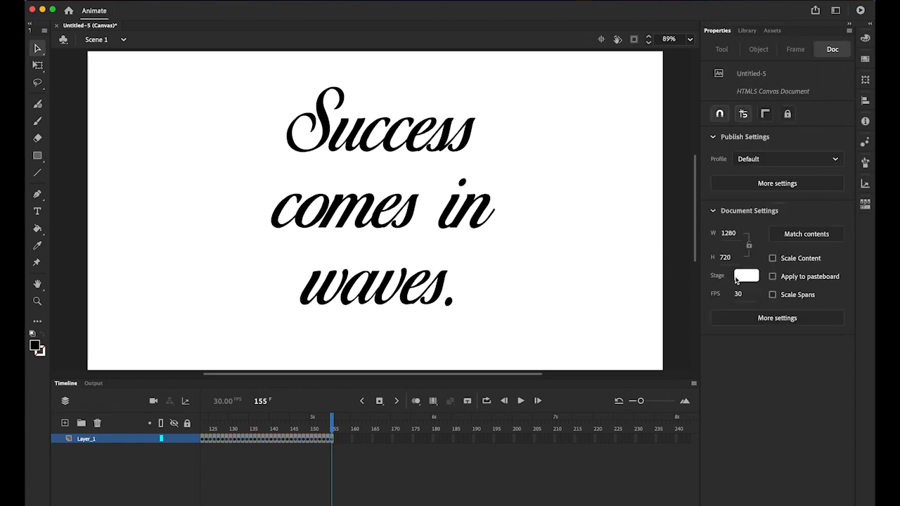
mouse_move(599, 264)
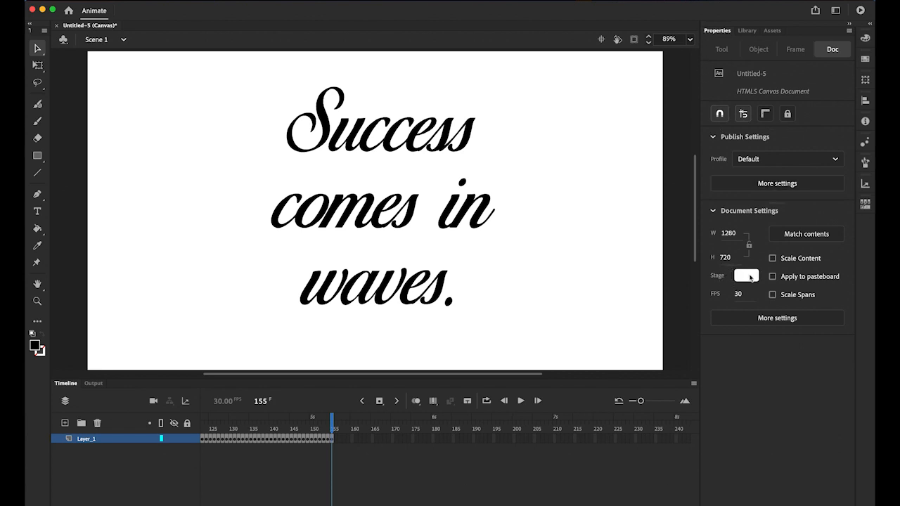
click(746, 274)
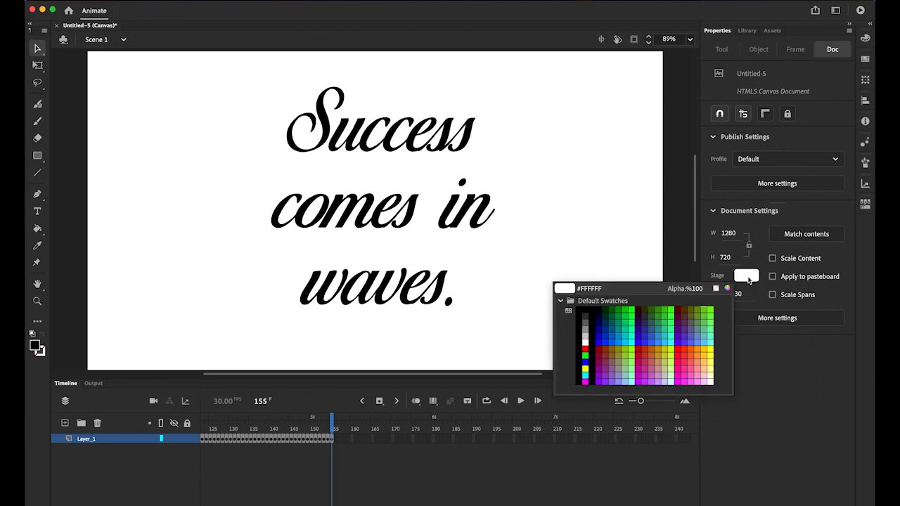
click(603, 323)
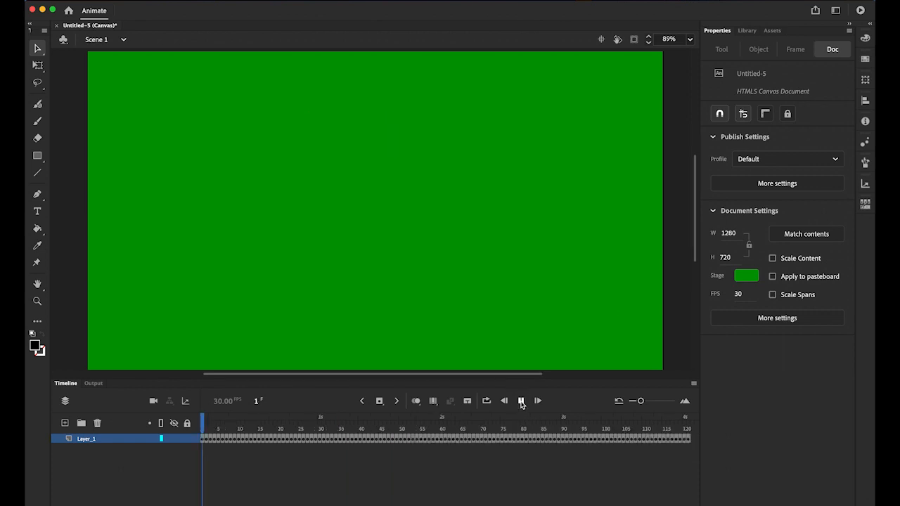
click(521, 401)
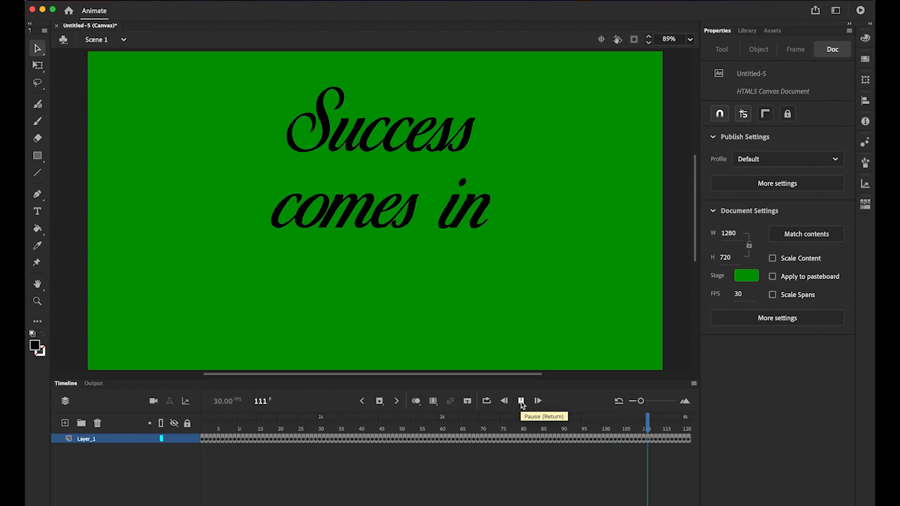
click(521, 401)
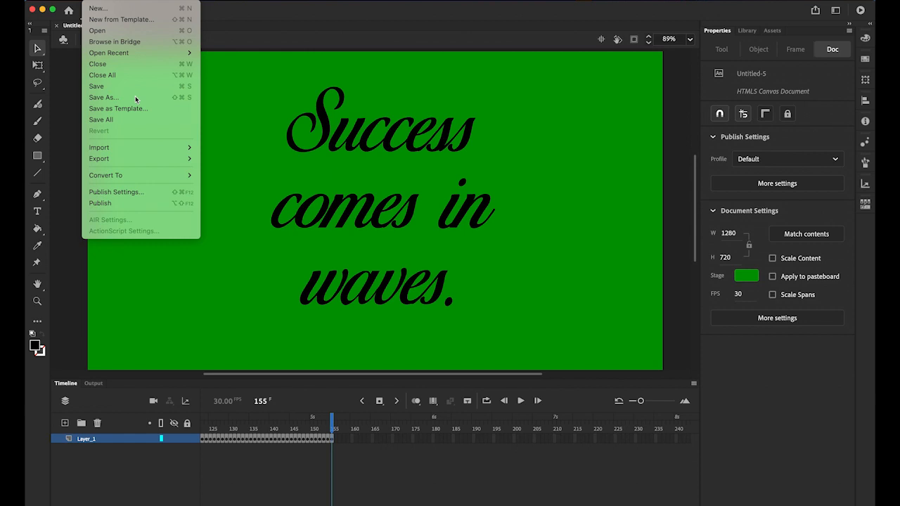
Save the animation as writing.fla in the Writing on video folder
click(103, 97)
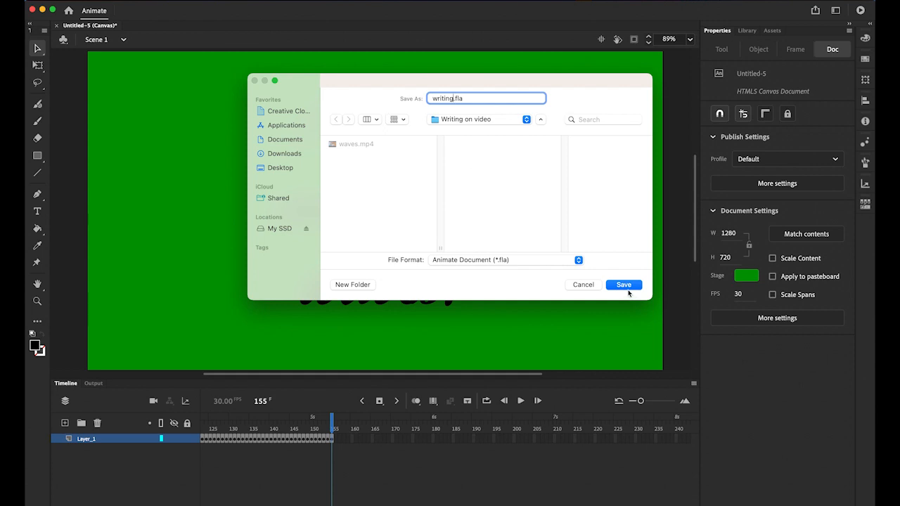
click(623, 285)
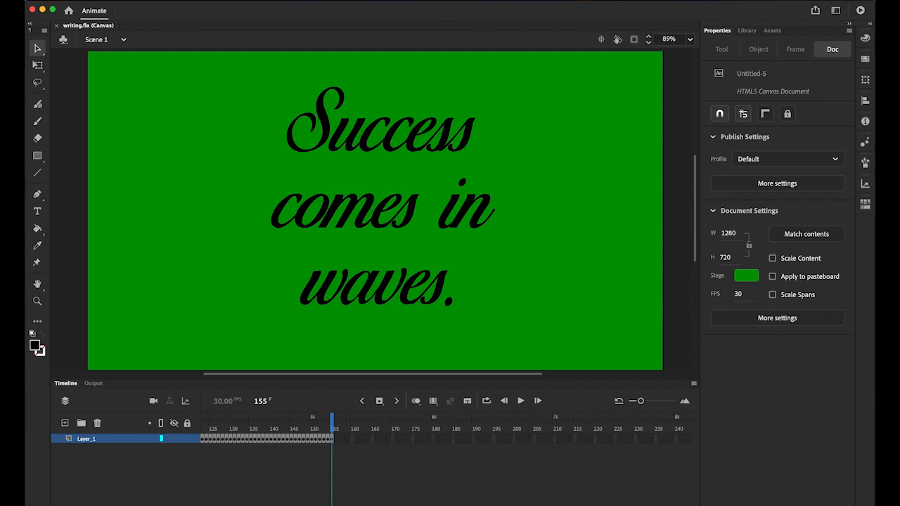
click(94, 10)
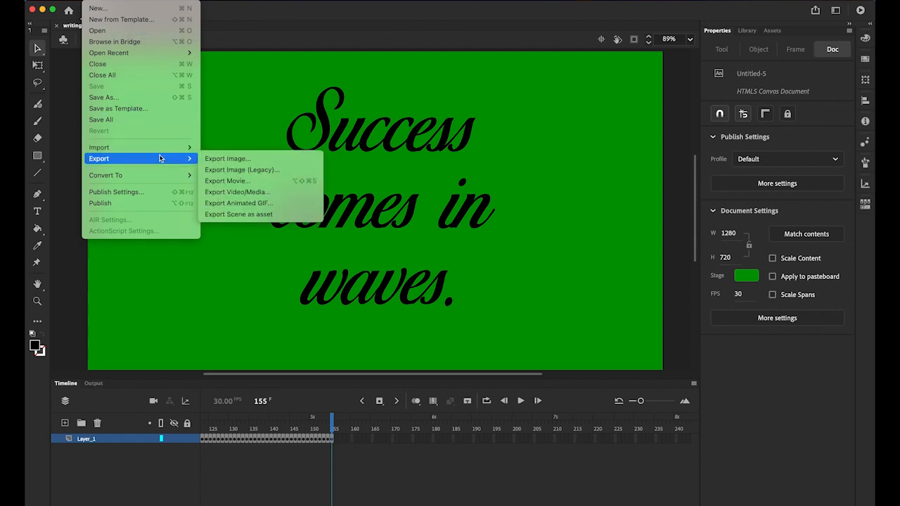
mouse_move(238, 192)
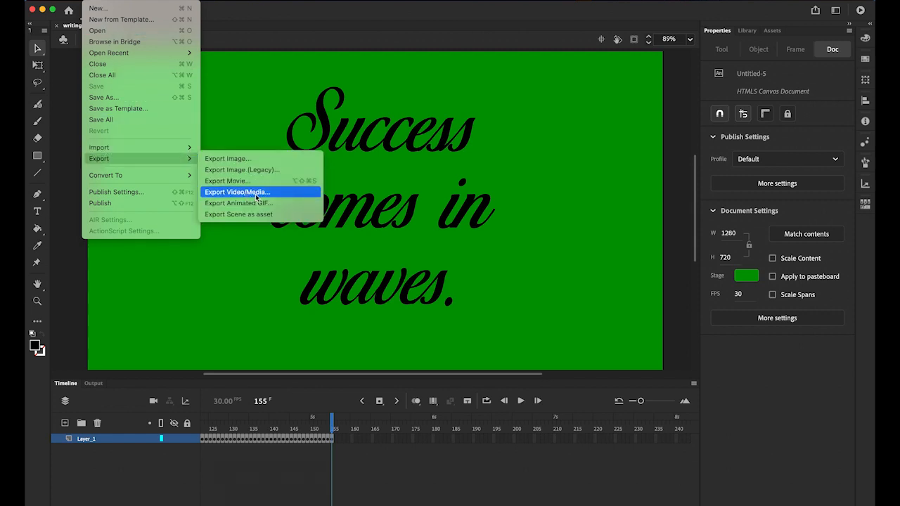
Export as H.264 YouTube 720p HD video 'writing' to the Writing on video folder via Media Encoder
click(237, 192)
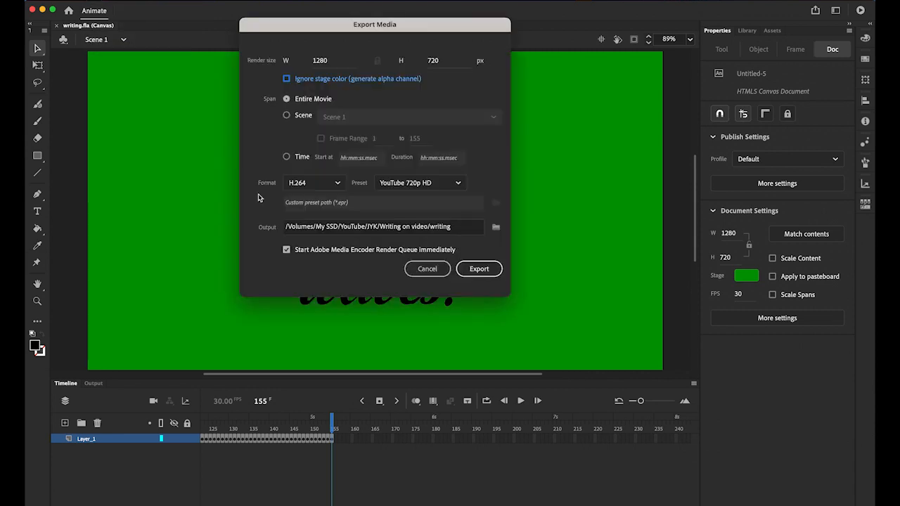
mouse_move(332, 69)
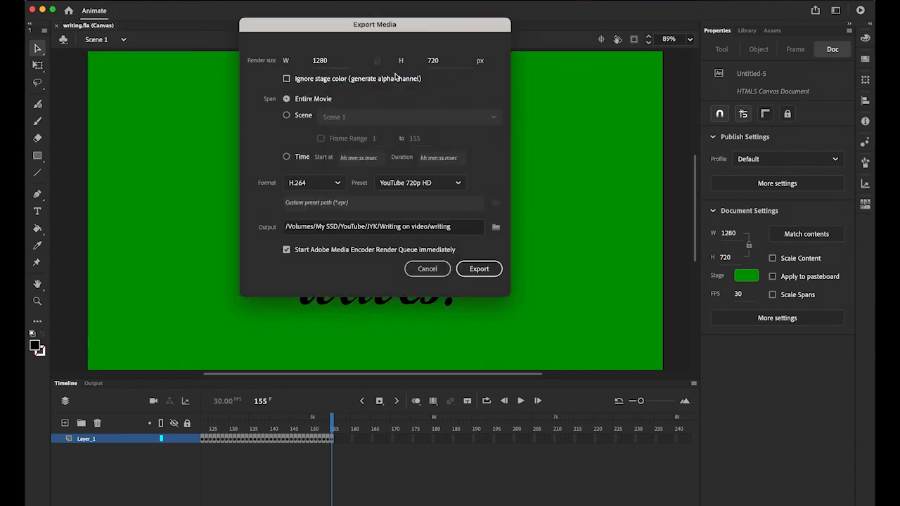
click(286, 78)
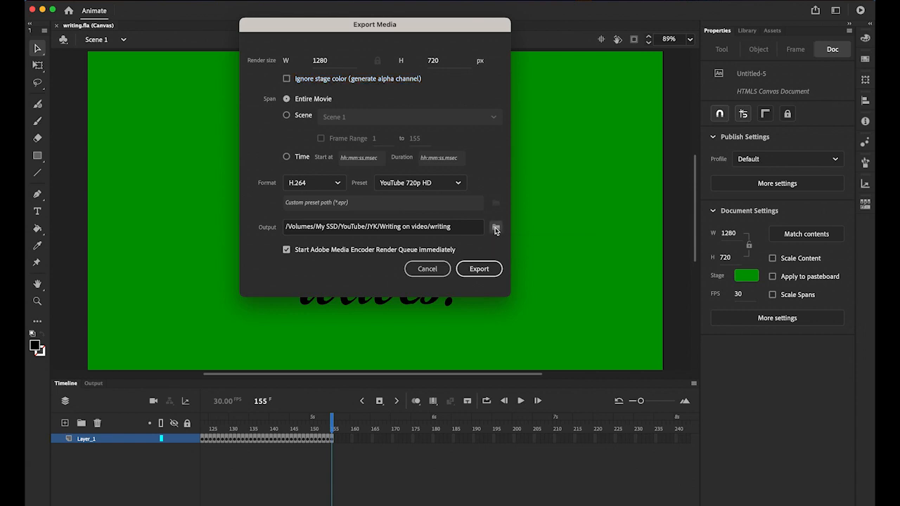
click(496, 226)
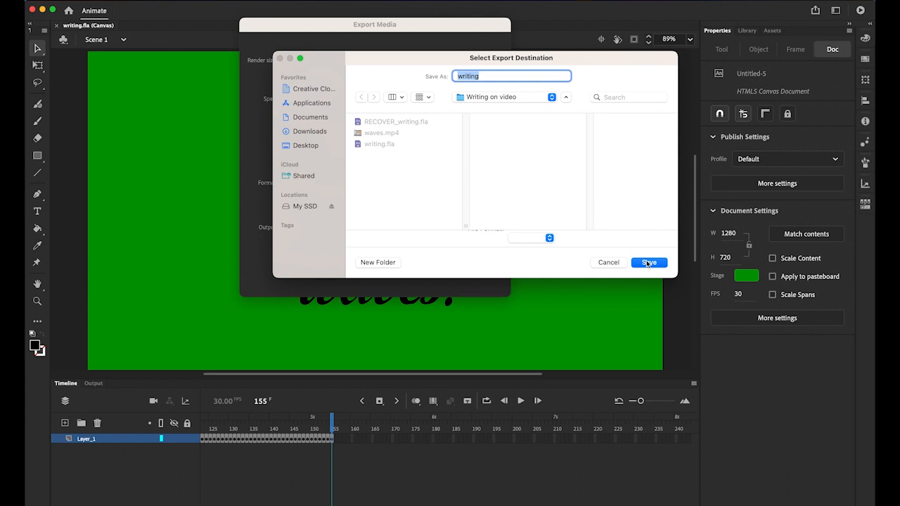
click(647, 261)
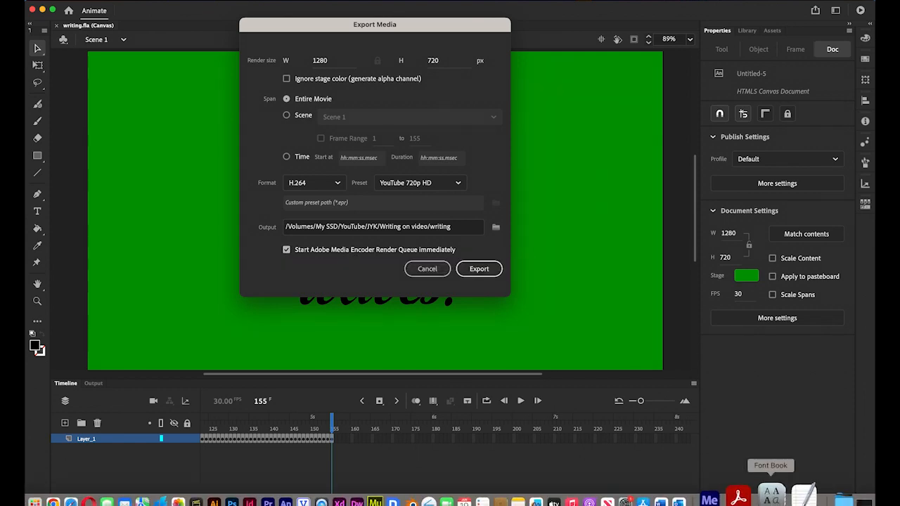
mouse_move(735, 492)
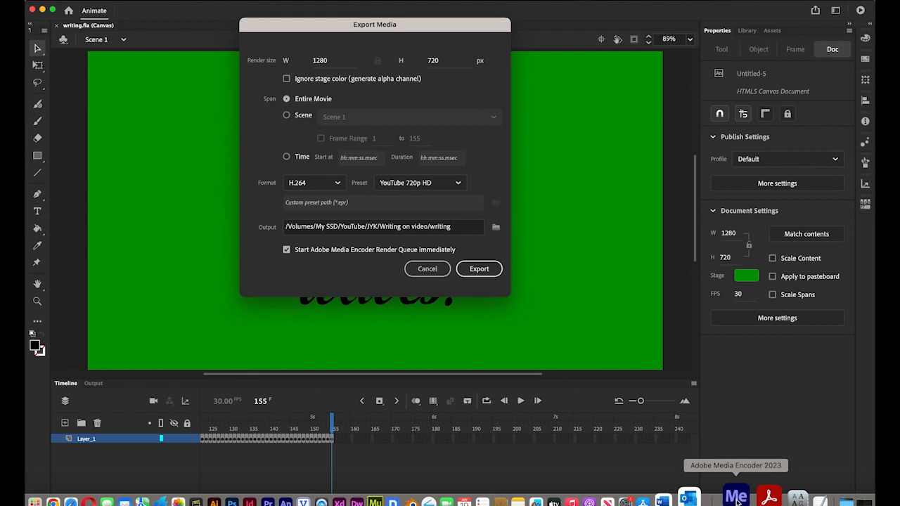
click(479, 269)
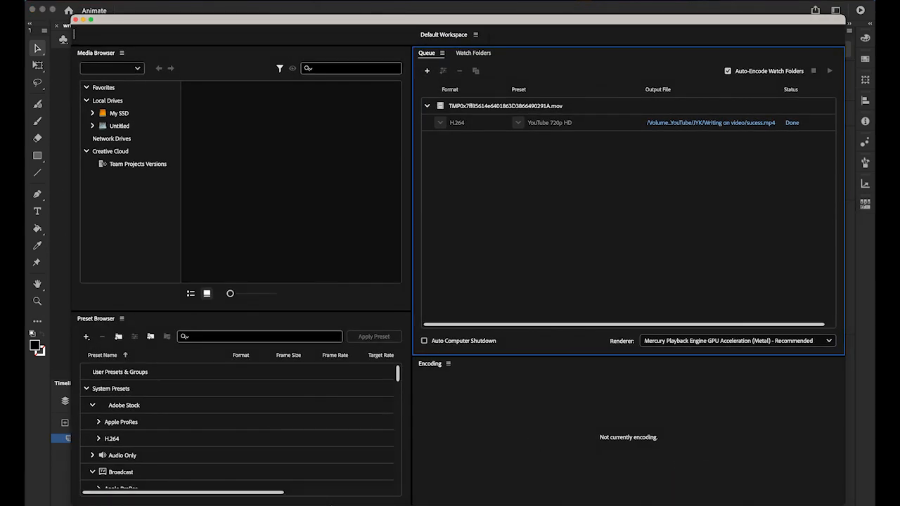
mouse_move(324, 495)
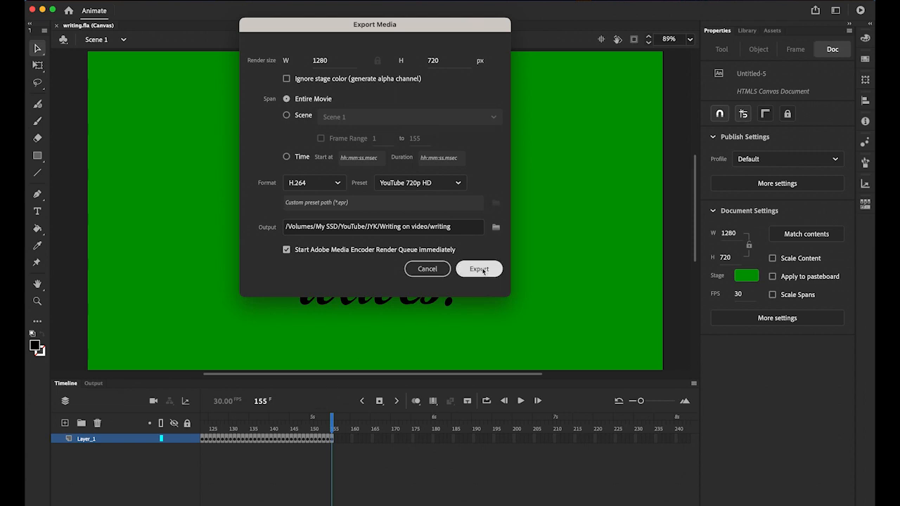
click(478, 269)
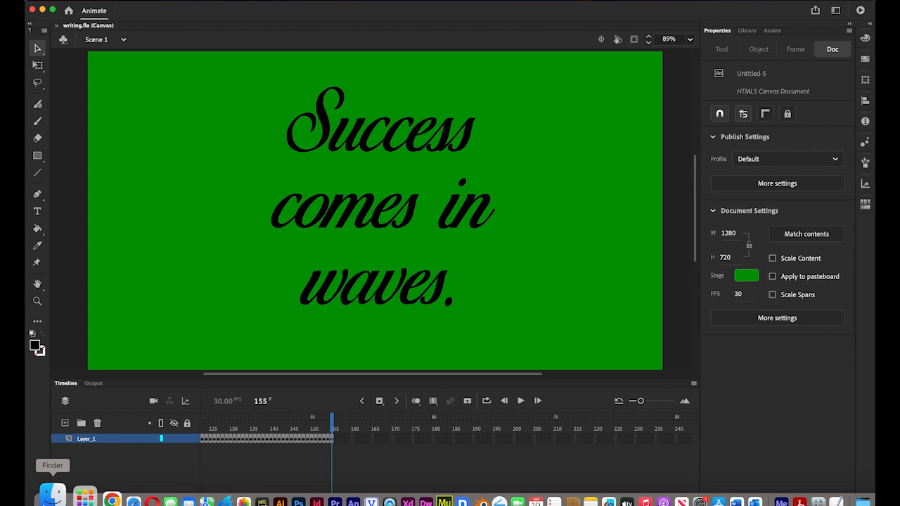
Check in Finder that writing.mp4 was exported to the Writing on video folder
click(52, 495)
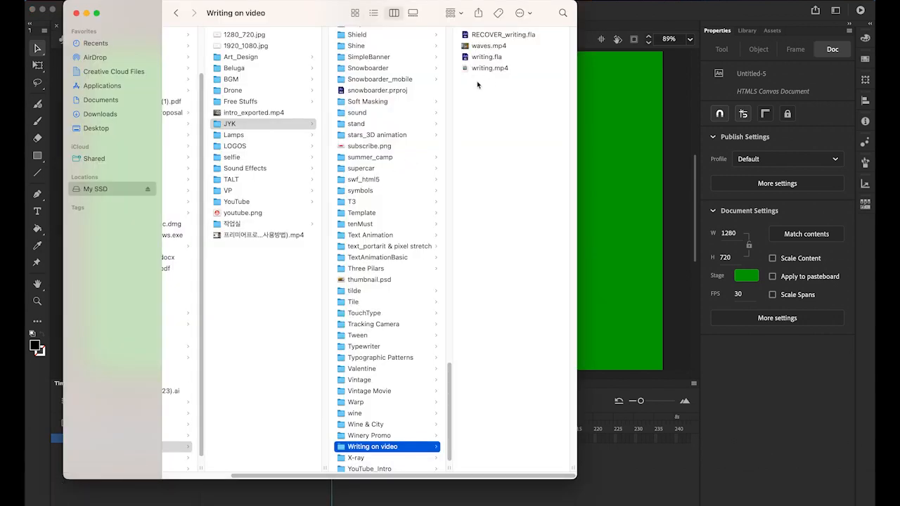
click(490, 68)
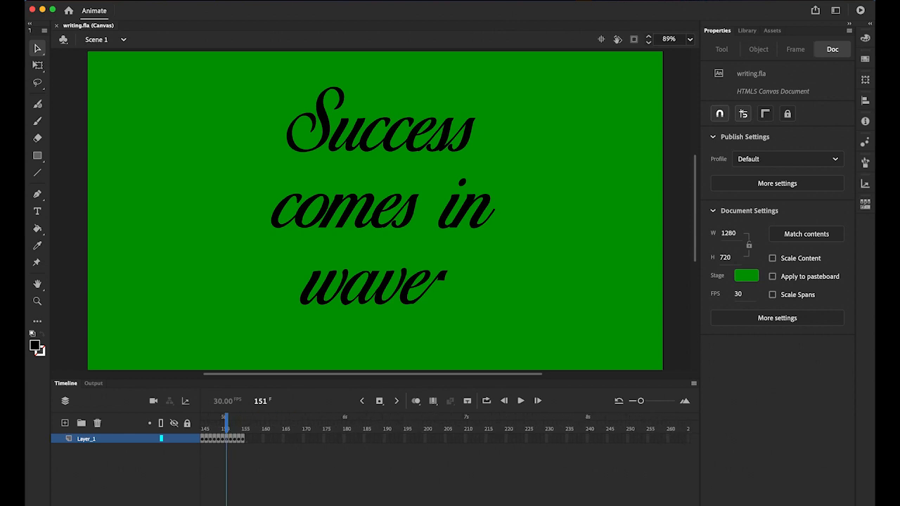
Extend the timeline so the finished quote holds through frame 300
scroll(right, 3)
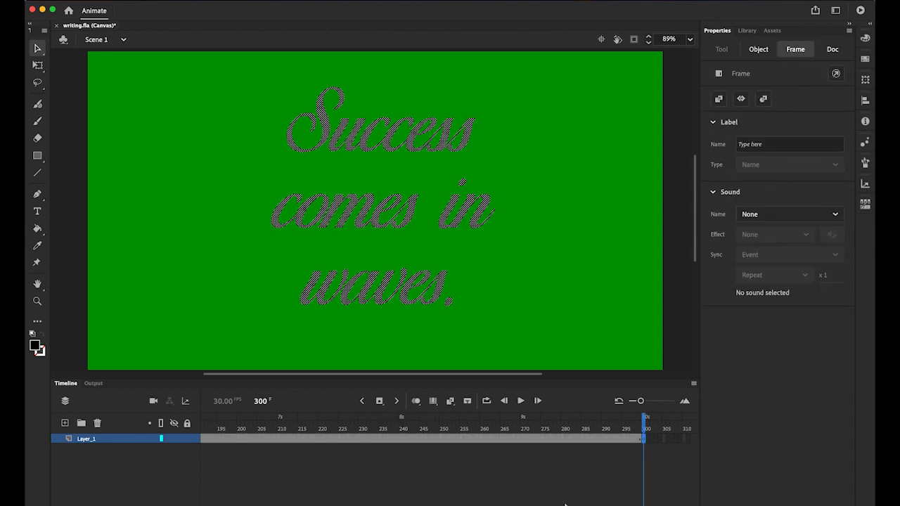
click(832, 49)
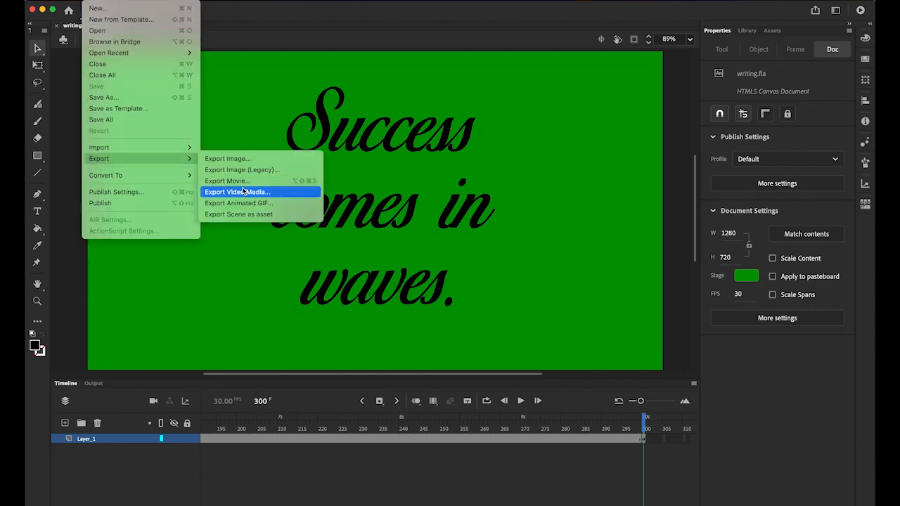
Export the lengthened animation as a new video, producing writing_1.mp4
click(236, 192)
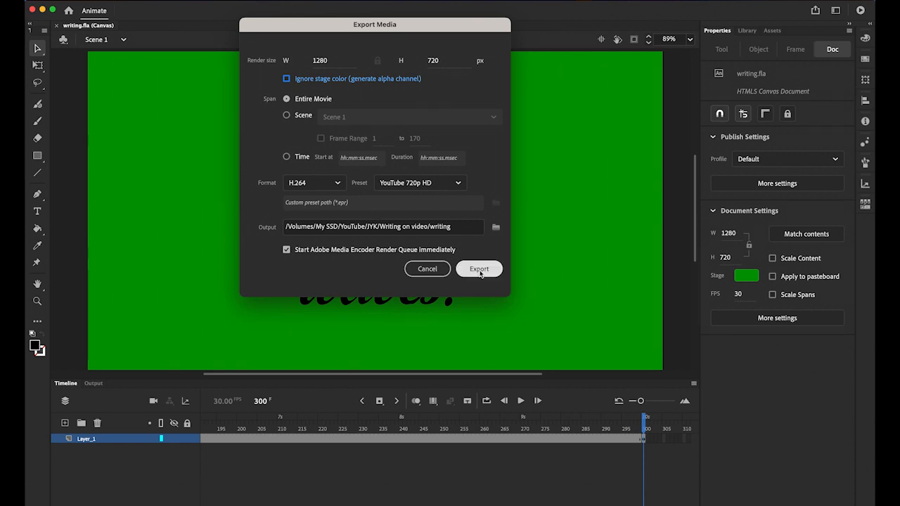
click(286, 78)
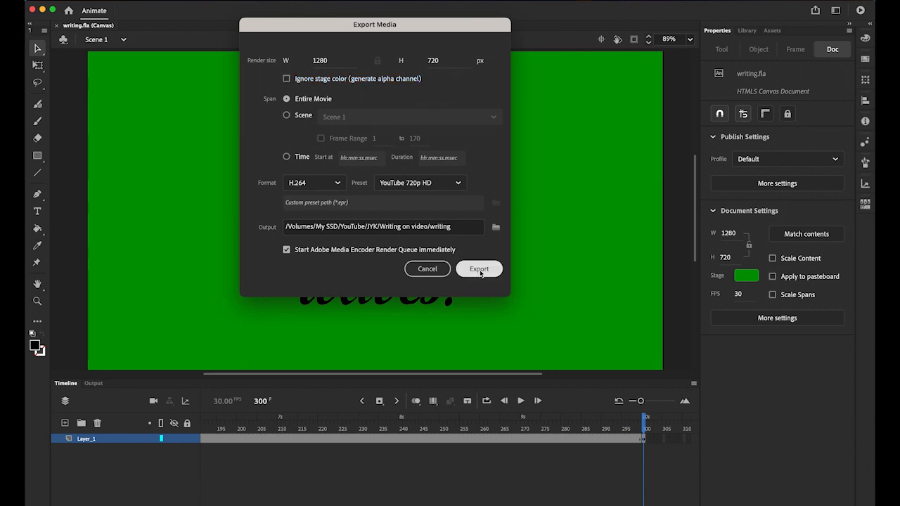
click(478, 269)
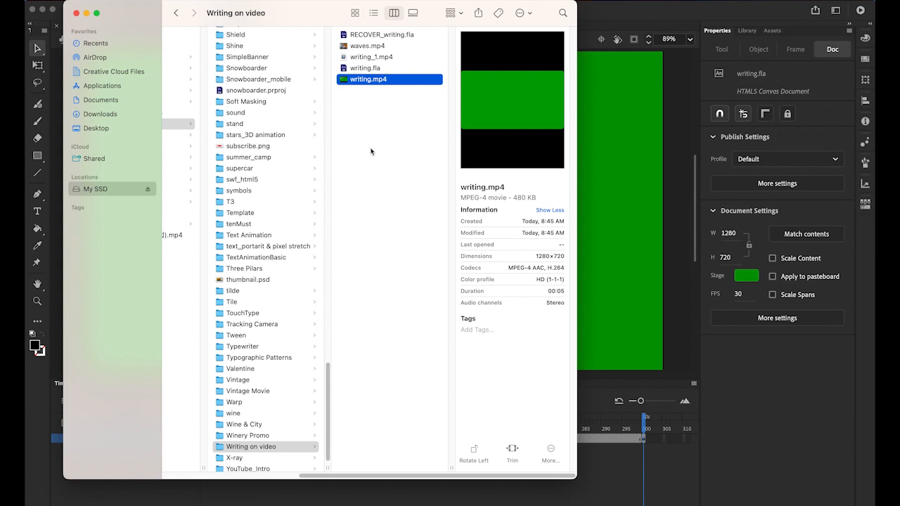
Compare writing.mp4 with the new 874 KB writing_1.mp4 in Finder's preview column
click(371, 57)
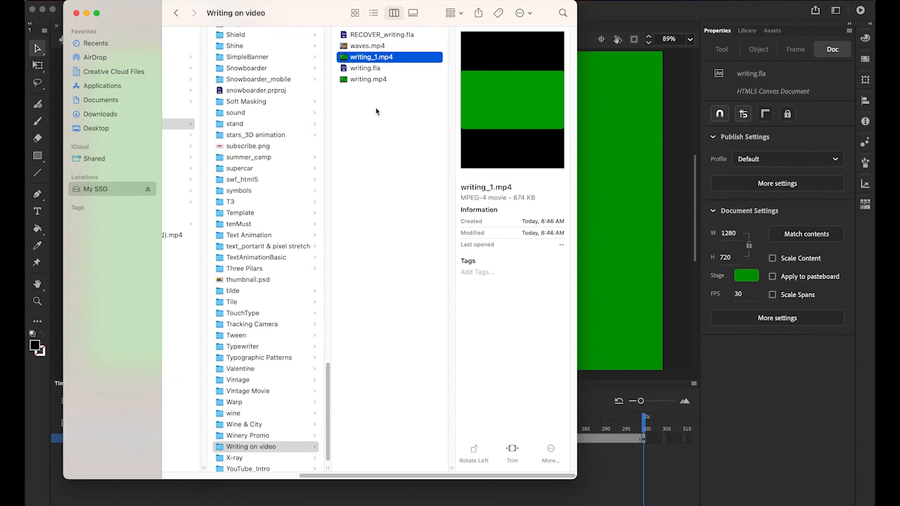
click(367, 46)
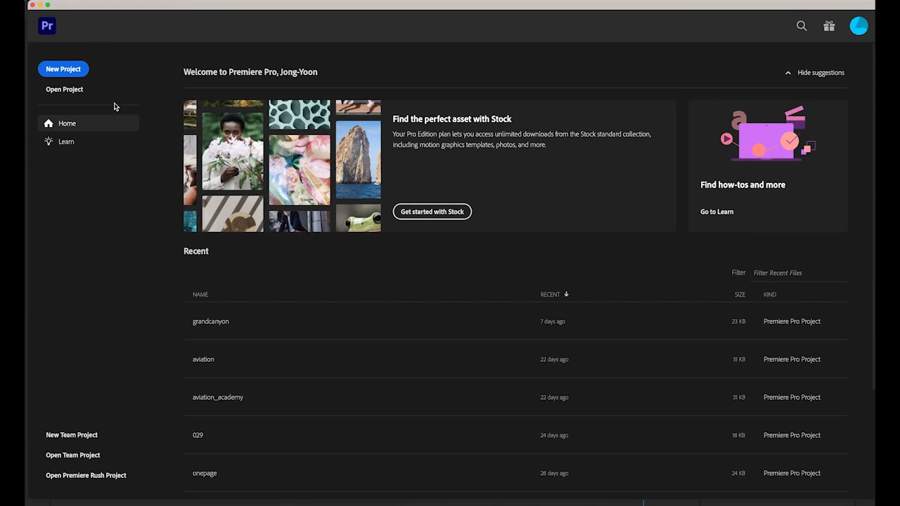
Start a new Premiere Pro project located in the Writing on video folder
click(63, 69)
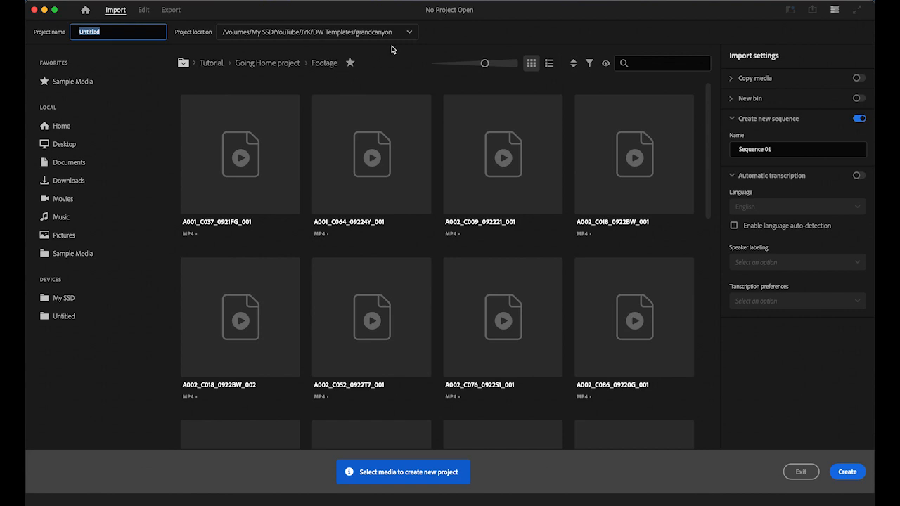
click(408, 32)
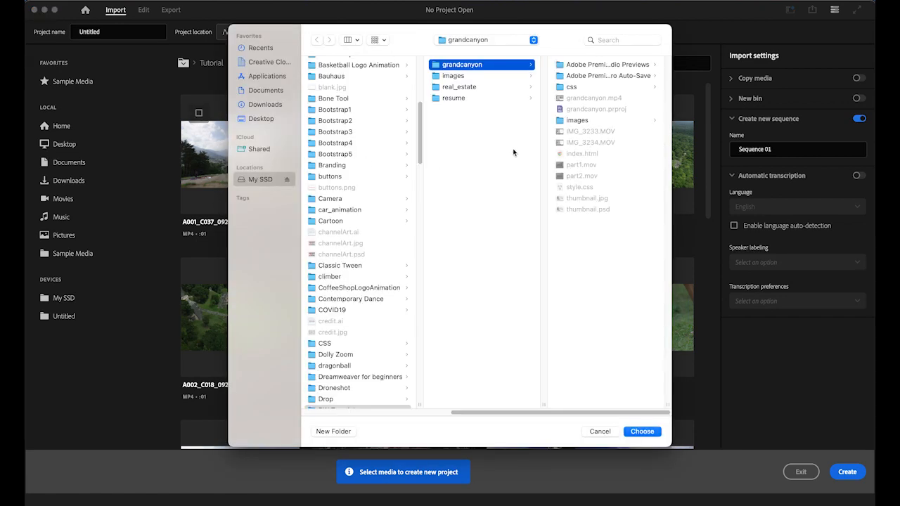
click(485, 39)
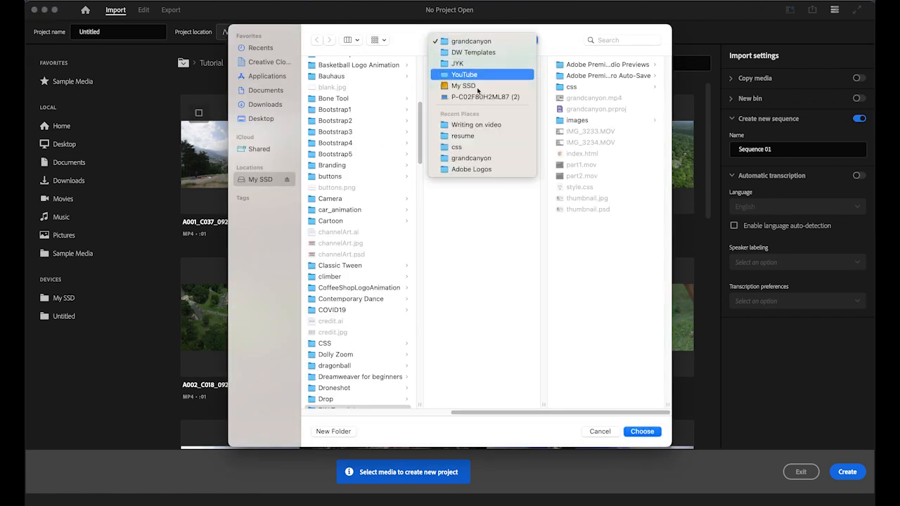
click(476, 125)
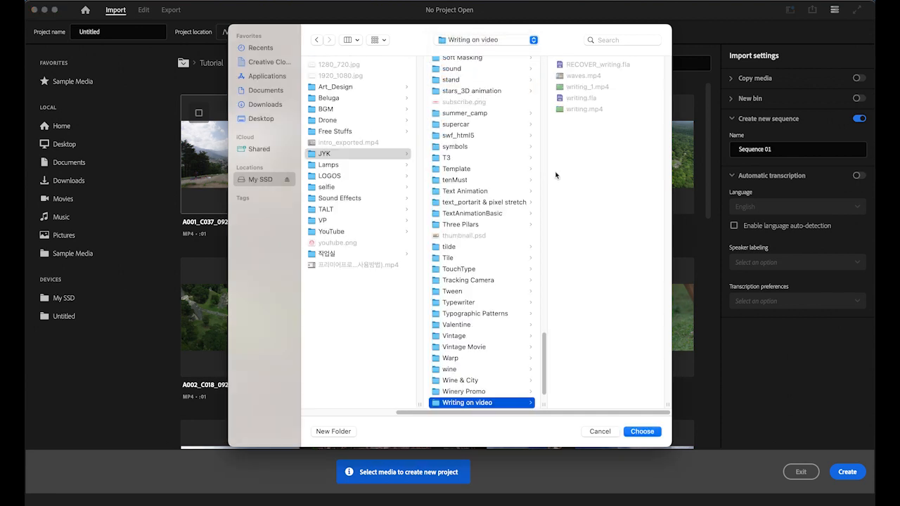
click(641, 431)
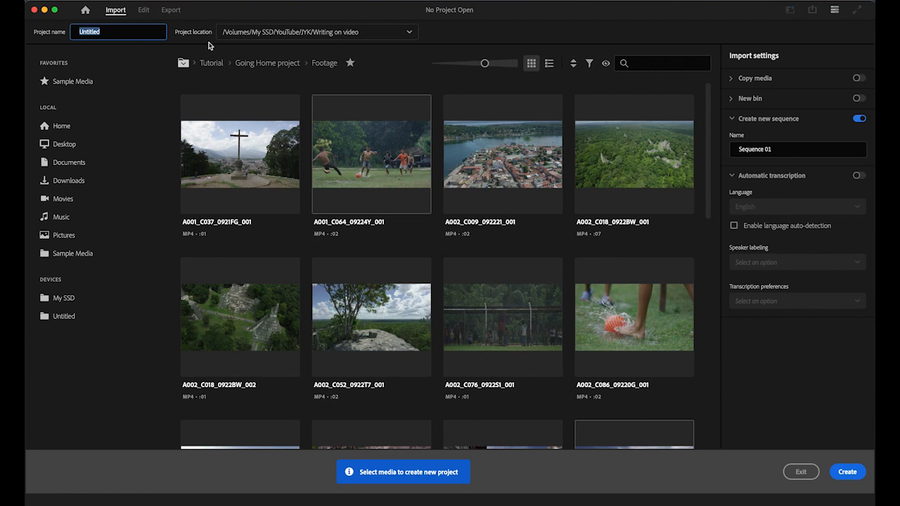
Name the project 'success' and create it
text(sud)
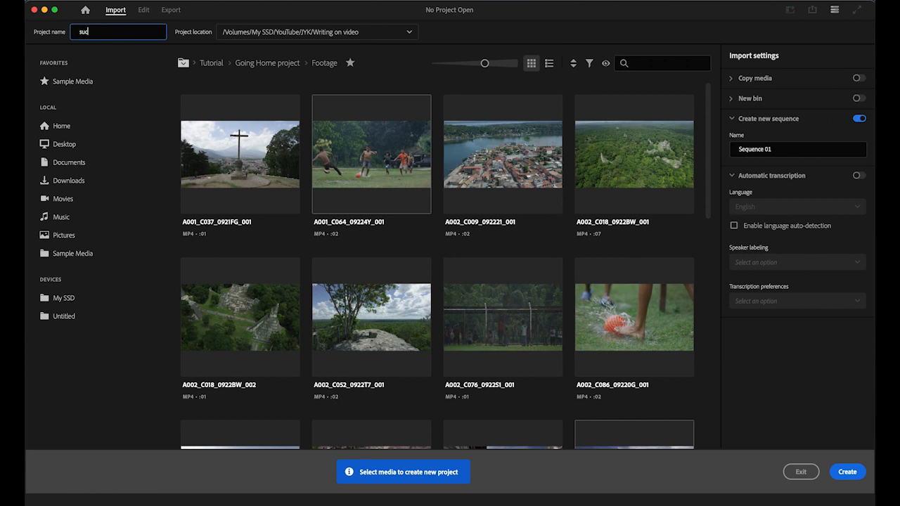
text(success)
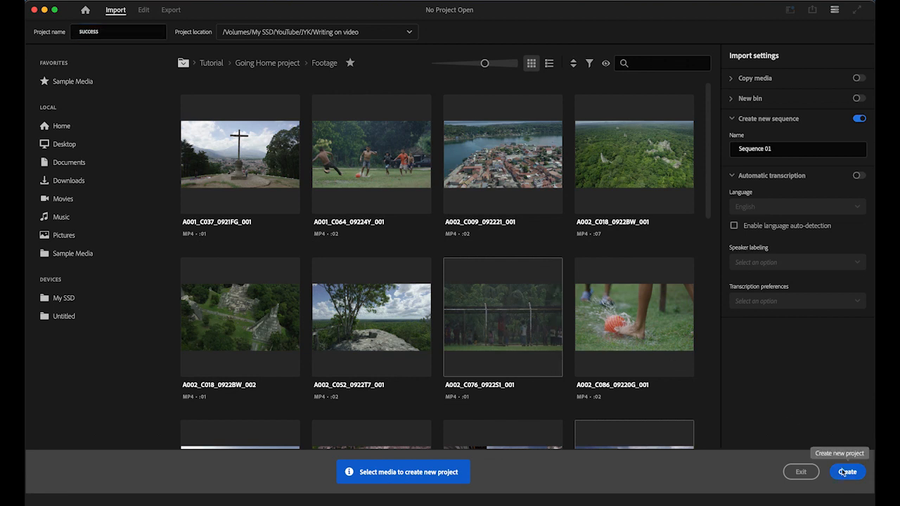
click(846, 472)
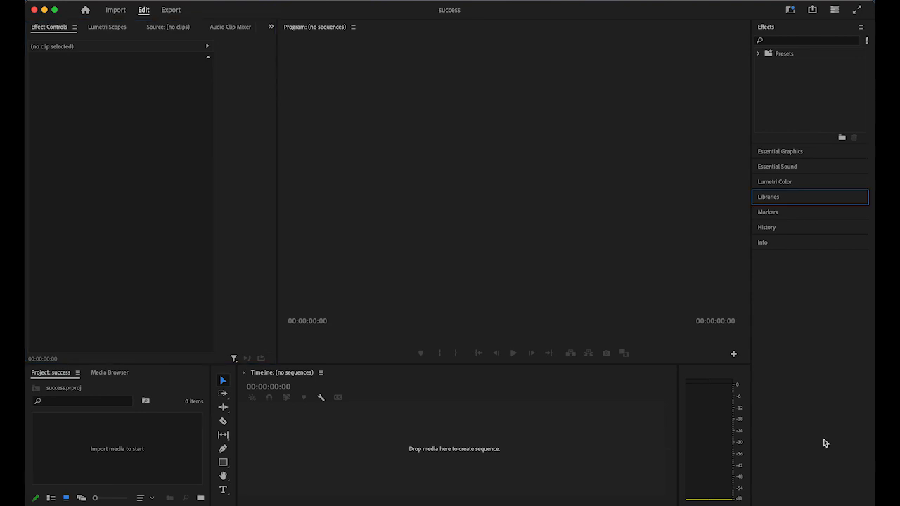
Import waves.mp4 and writing_1.mp4 into the success project
click(116, 9)
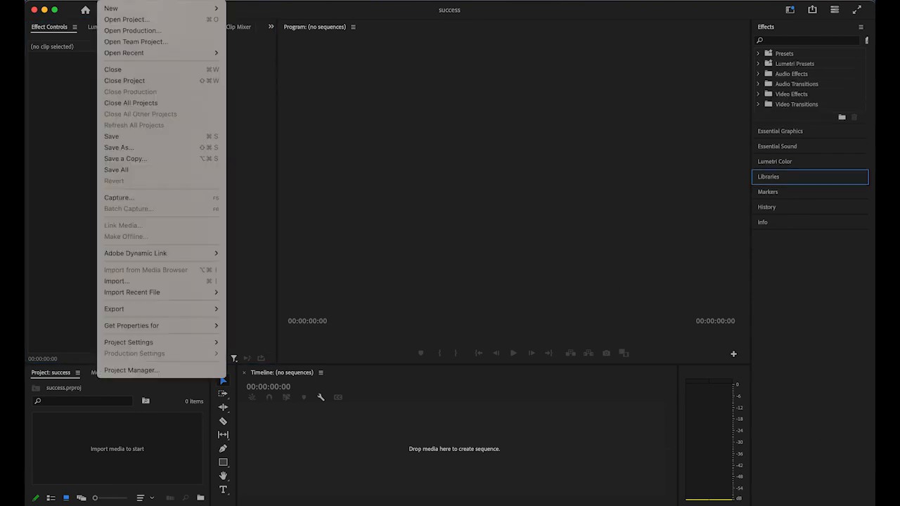
mouse_move(117, 281)
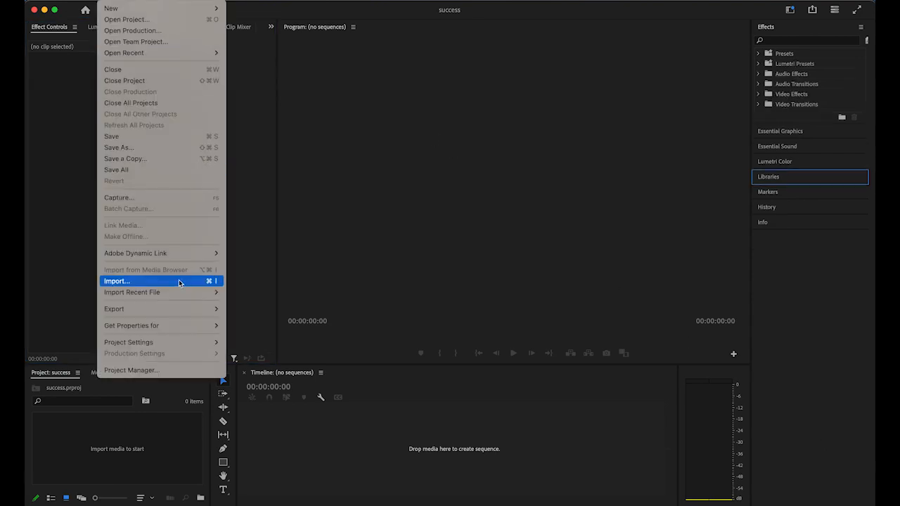
click(117, 281)
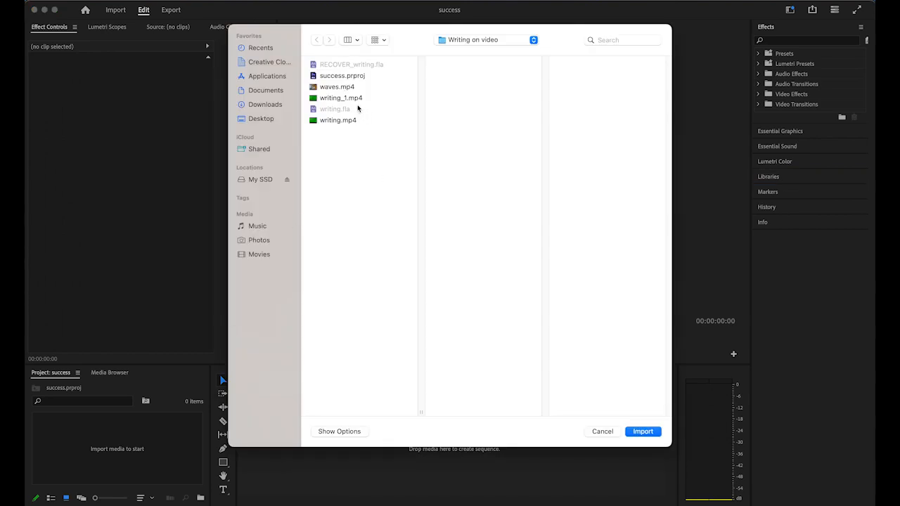
click(336, 86)
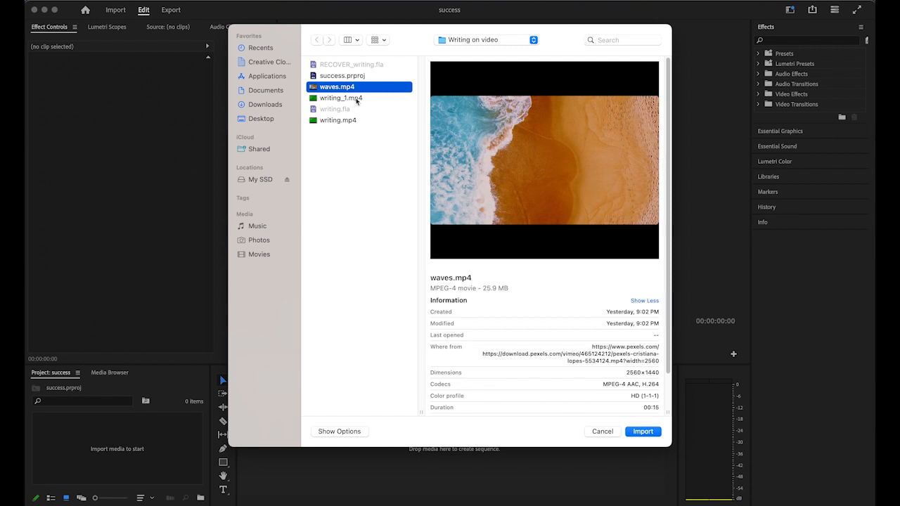
click(341, 98)
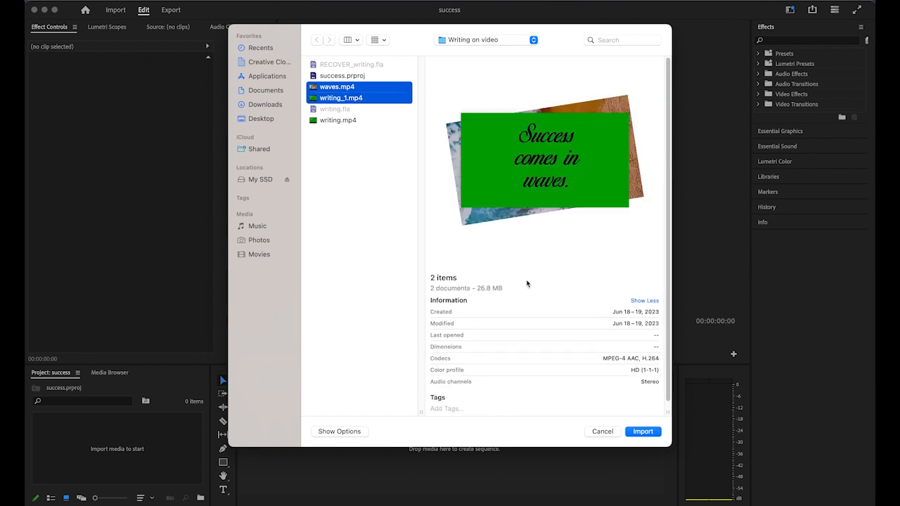
click(642, 431)
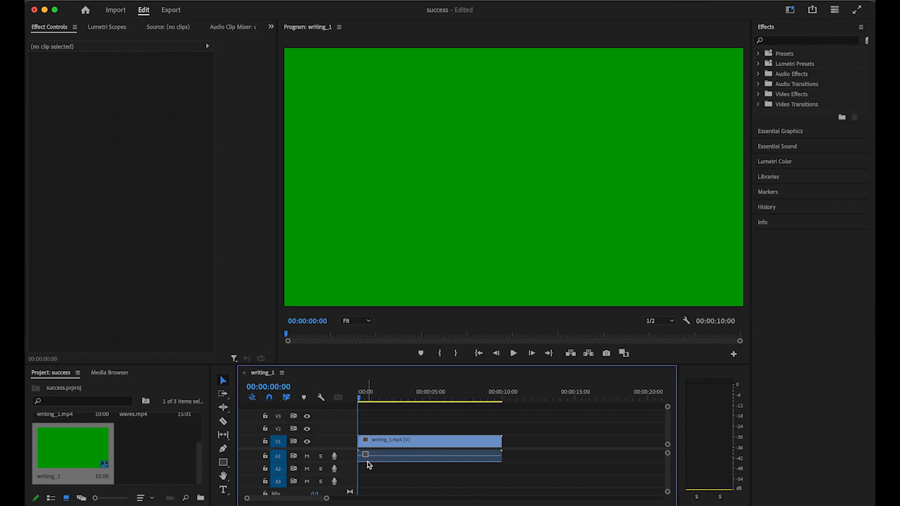
Layer writing_1 above waves.mp4 and slide it to start near 00:00:05
click(418, 441)
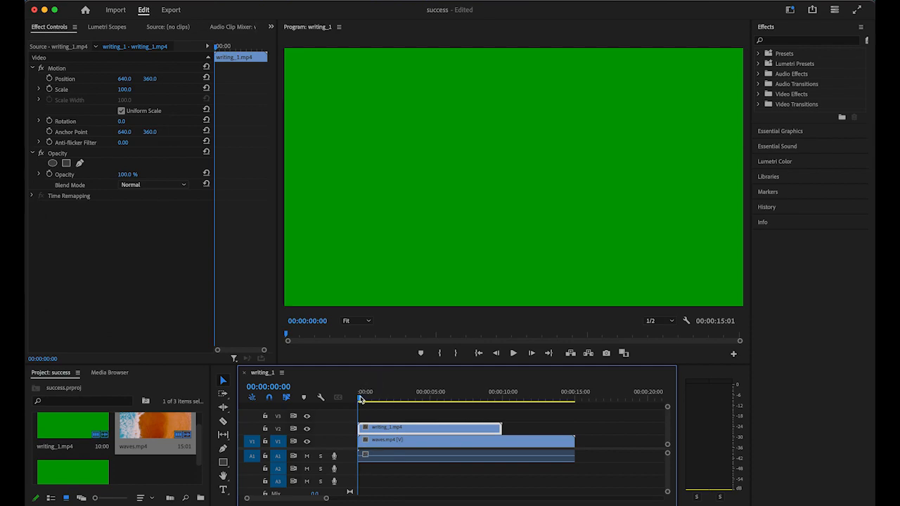
click(509, 399)
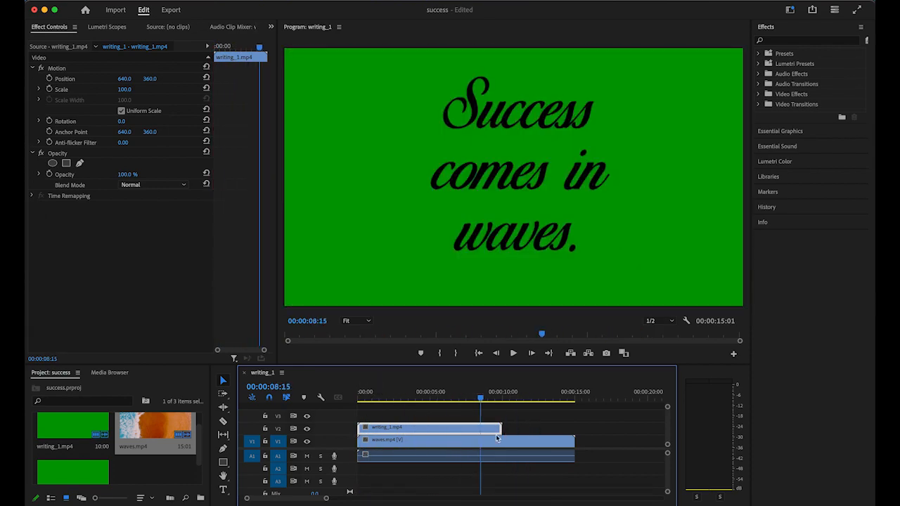
click(432, 392)
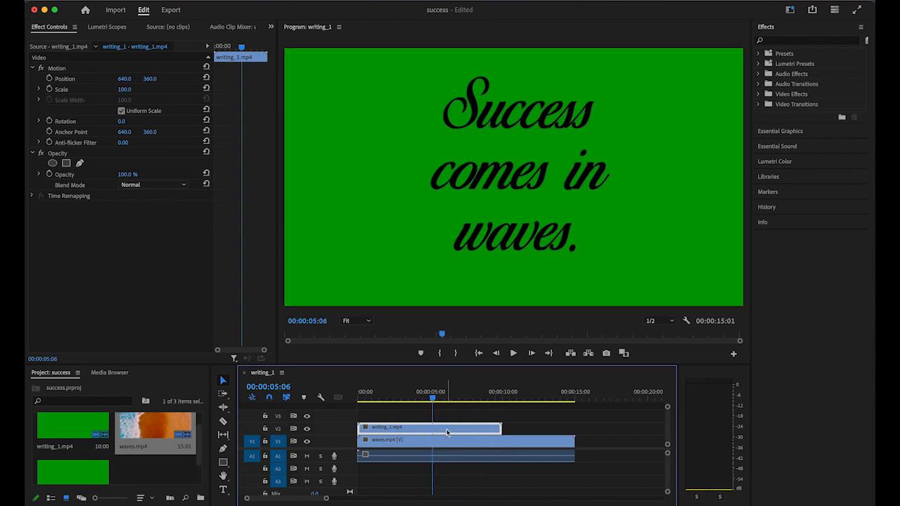
drag(446, 428, 432, 428)
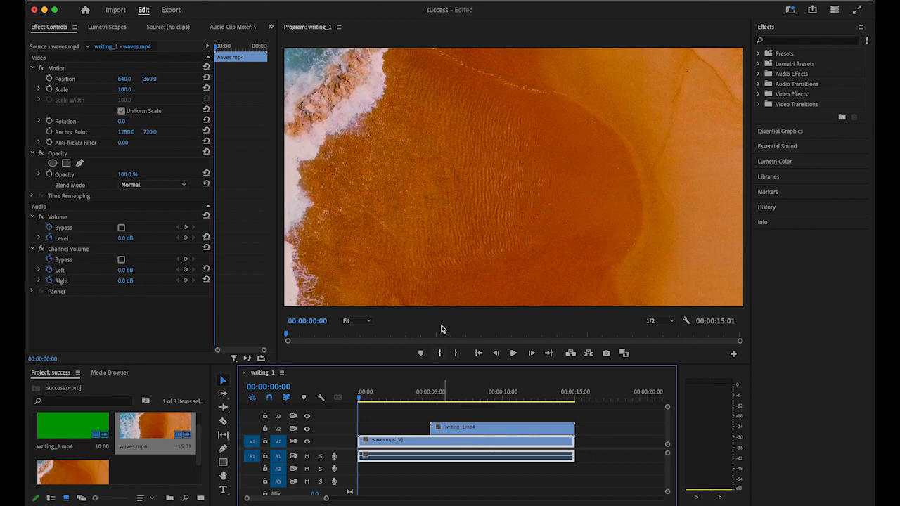
mouse_move(449, 251)
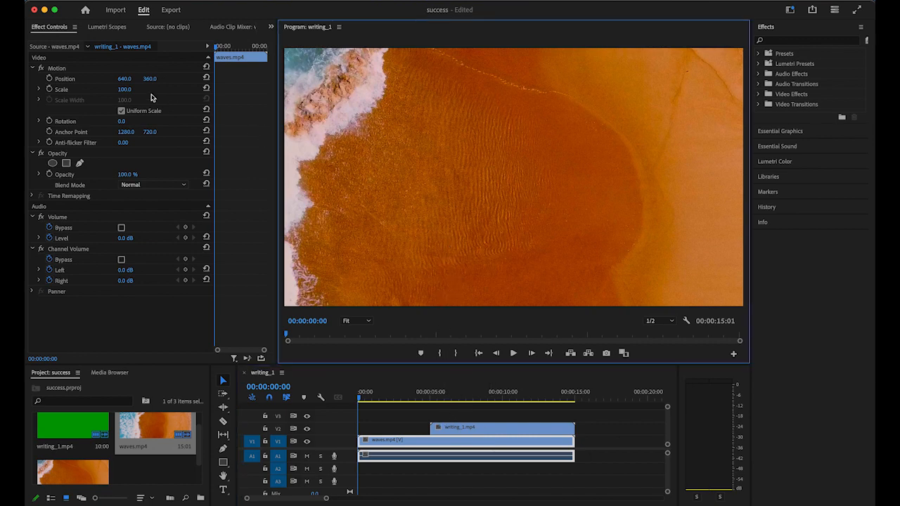
mouse_move(453, 257)
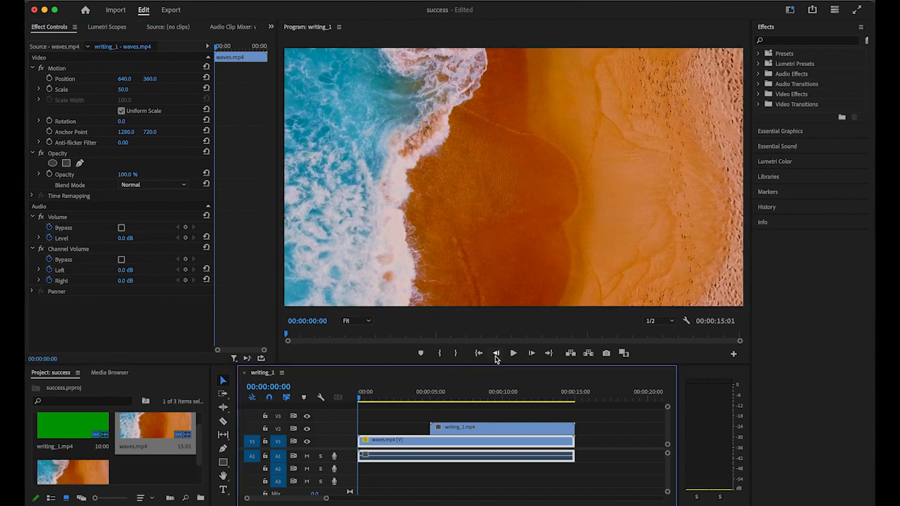
Play back the sequence with waves.mp4 scaled to 50%
click(513, 353)
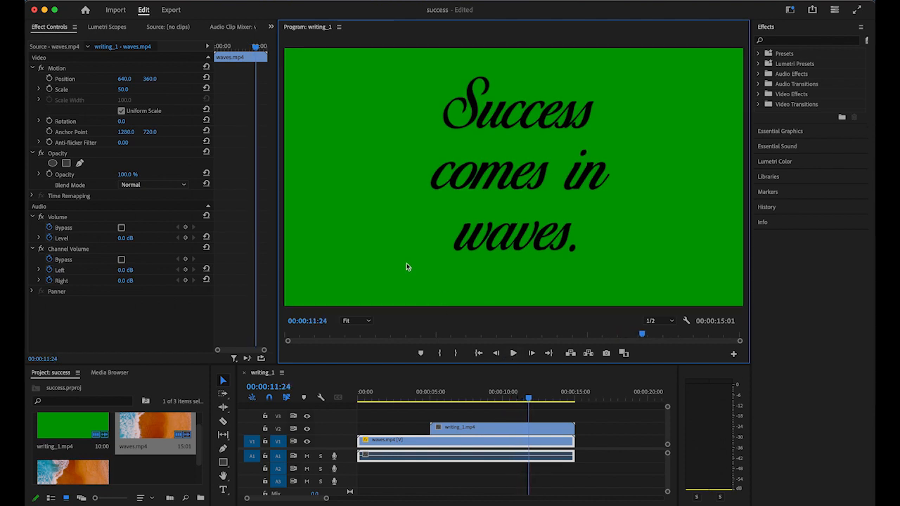
mouse_move(403, 269)
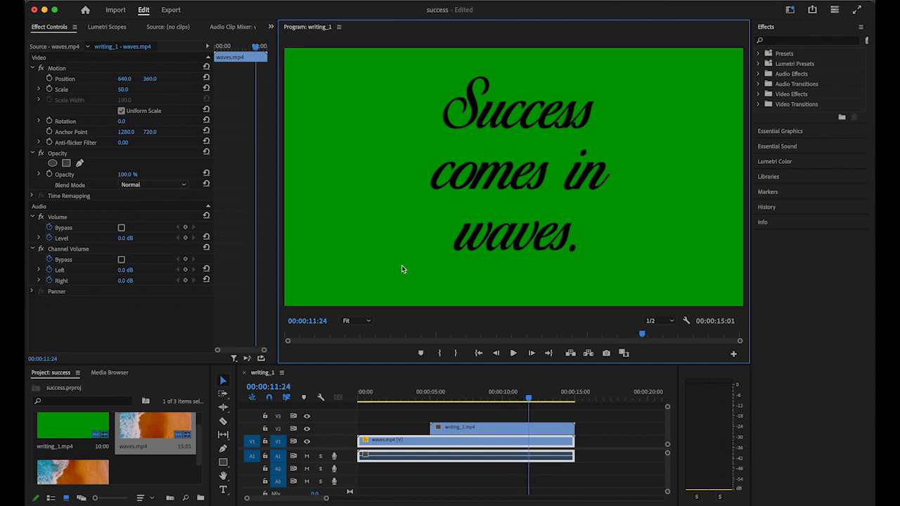
mouse_move(389, 246)
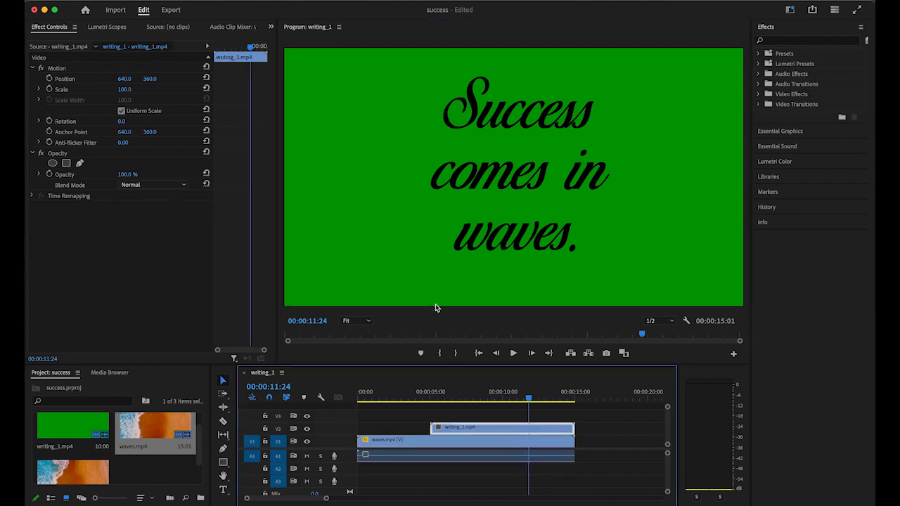
mouse_move(734, 142)
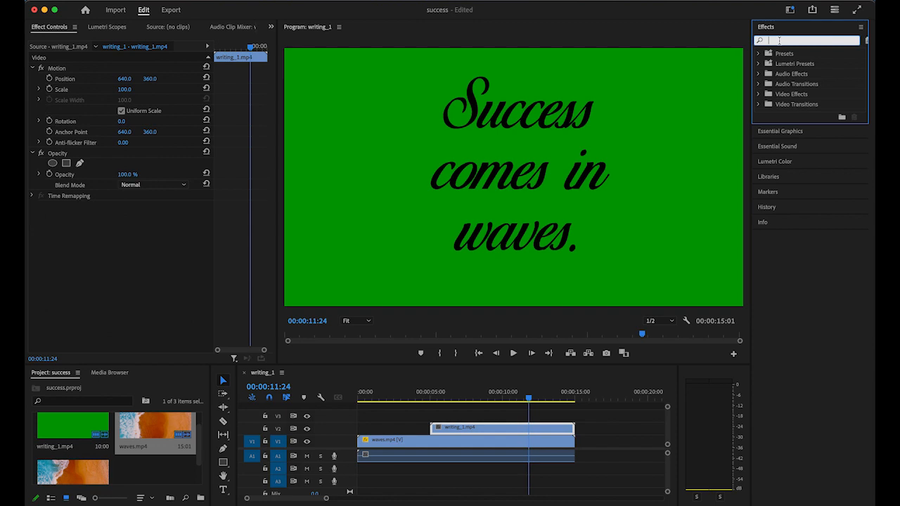
Apply Ultra Key to writing_1 and sample the green background as the key colour
text(ultr)
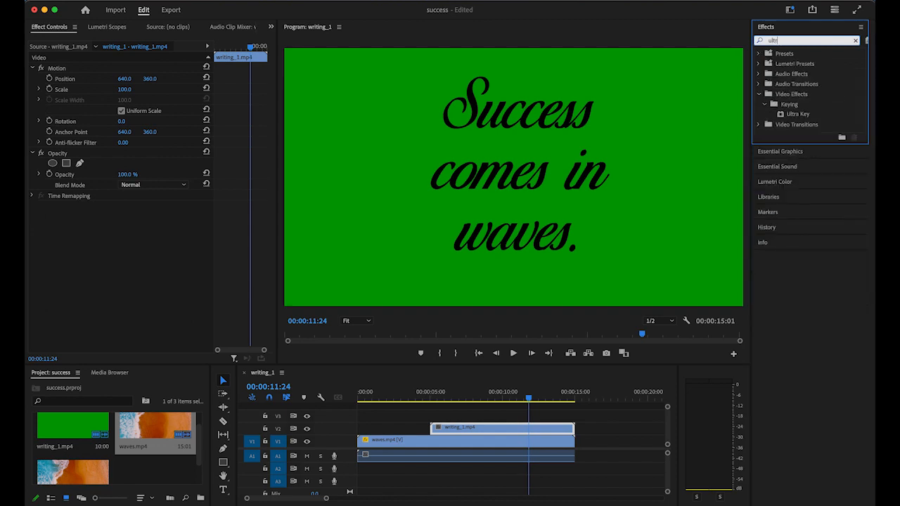
click(798, 114)
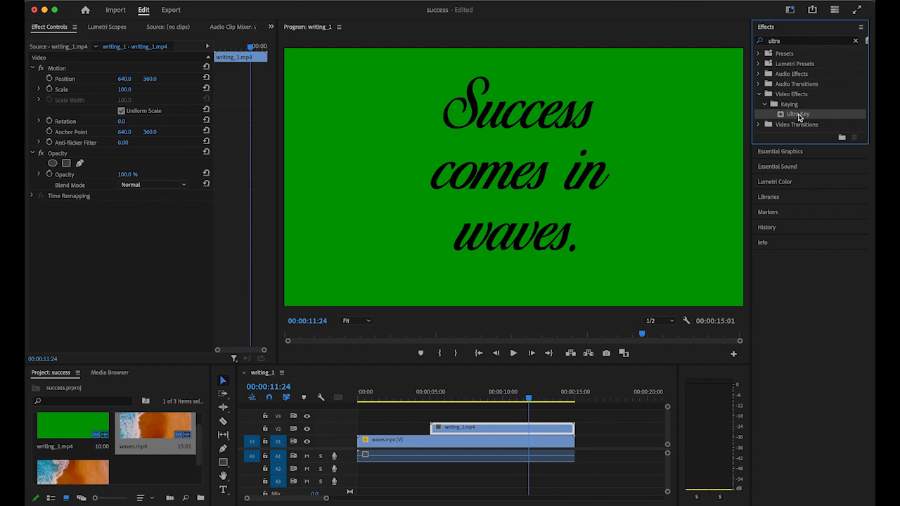
double_click(797, 113)
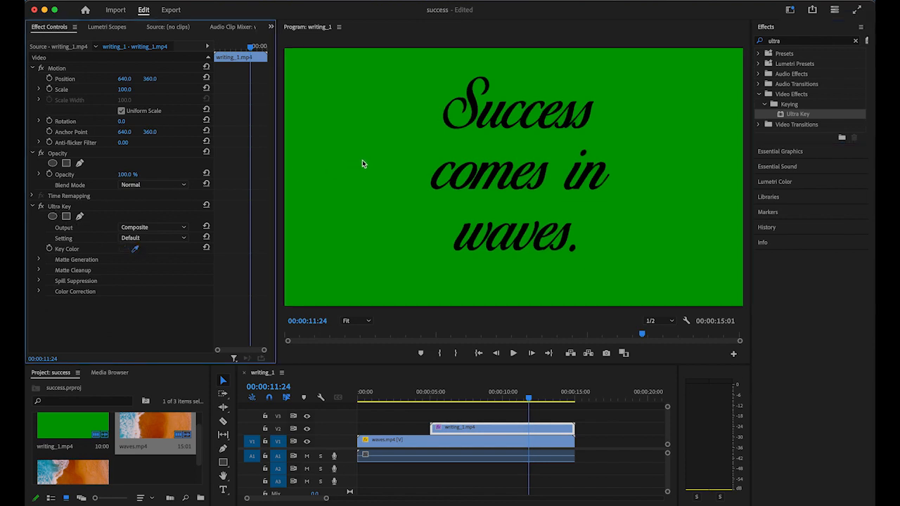
click(134, 248)
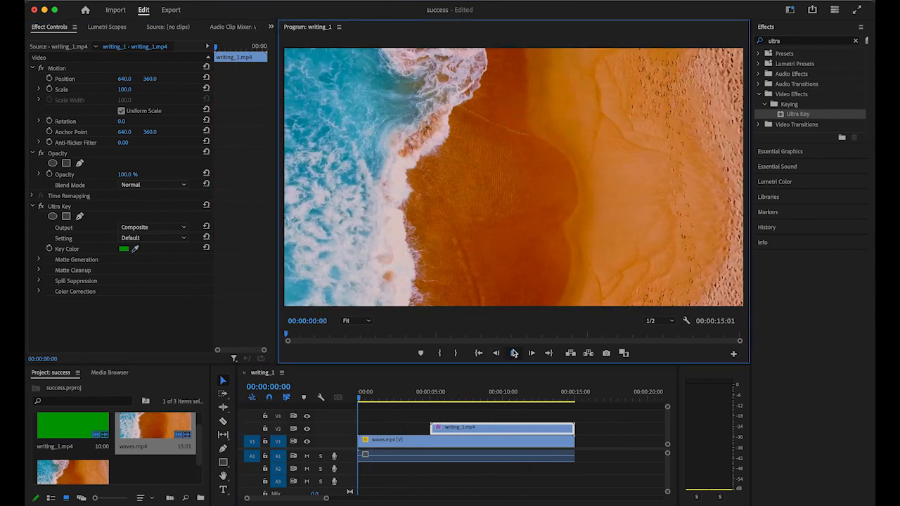
Play the sequence to preview the keyed writing and pause on the full phrase
click(514, 353)
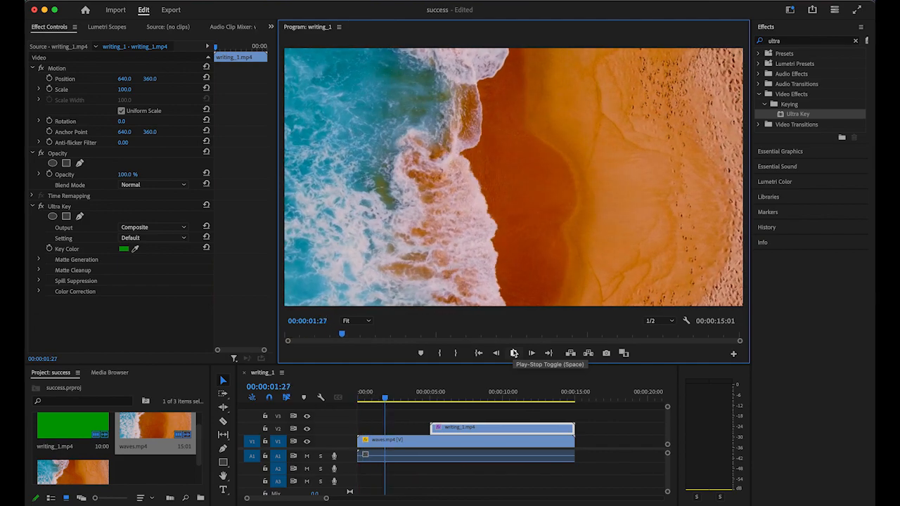
click(513, 353)
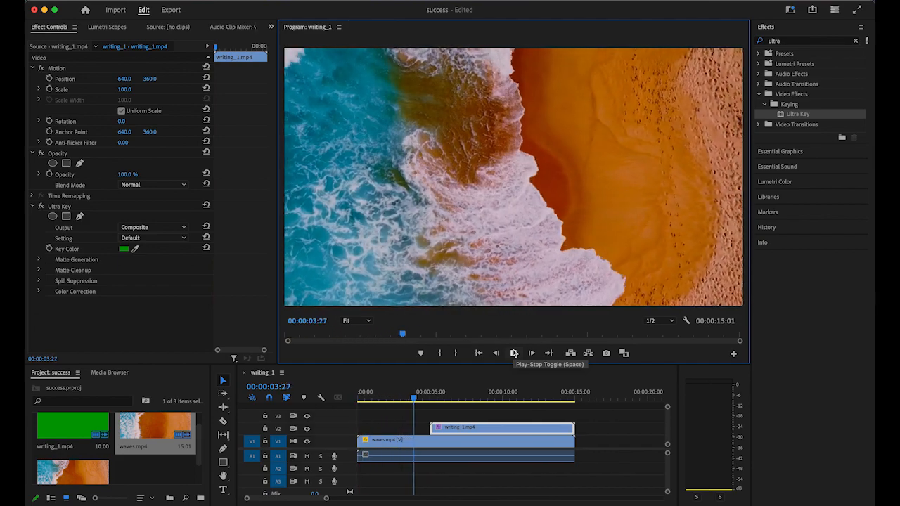
click(513, 352)
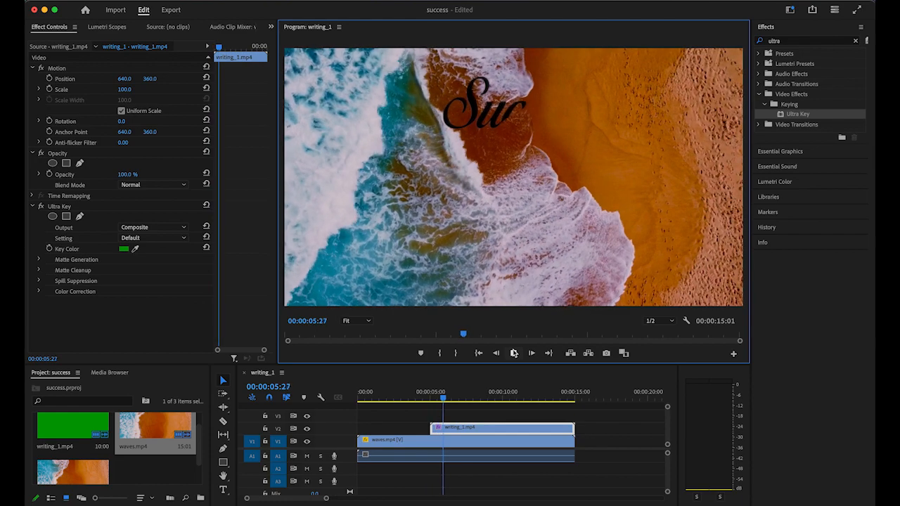
click(531, 353)
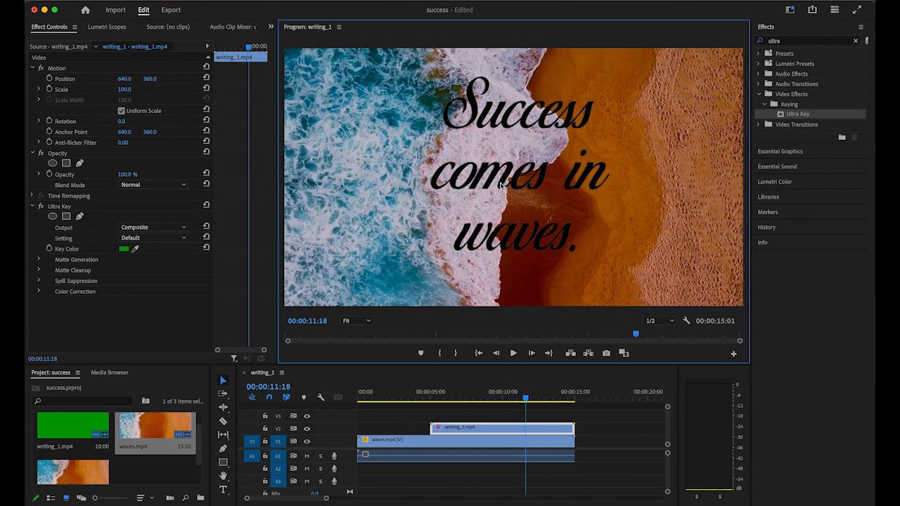
Shift the handwritten quote left over the water, scale it to 86.7%, and preview
click(56, 68)
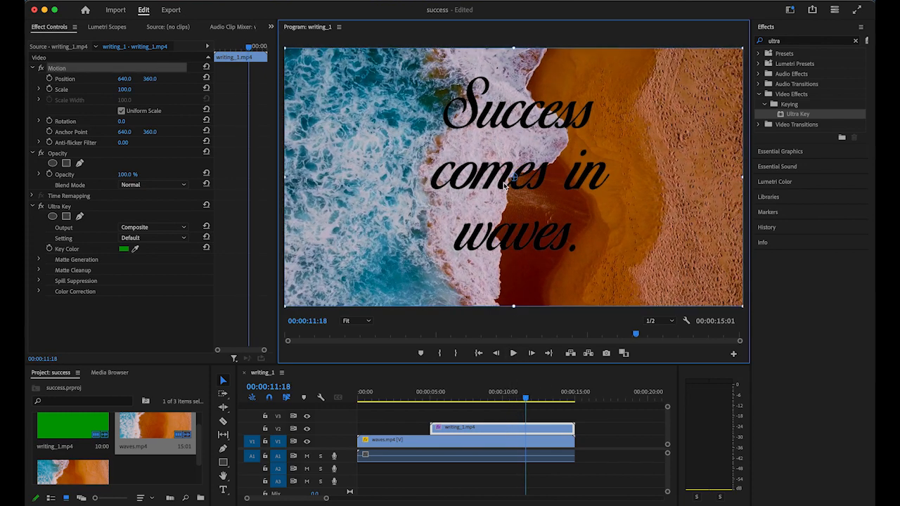
drag(514, 175, 412, 176)
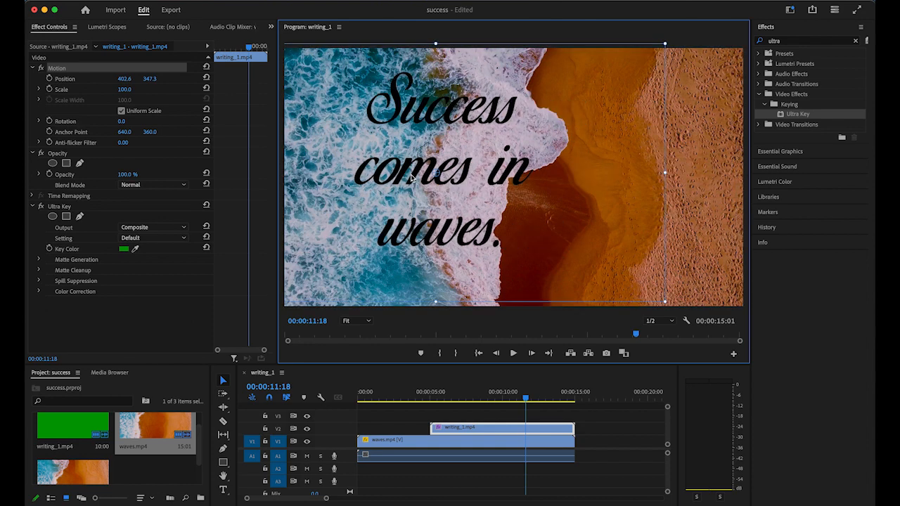
drag(436, 176, 401, 175)
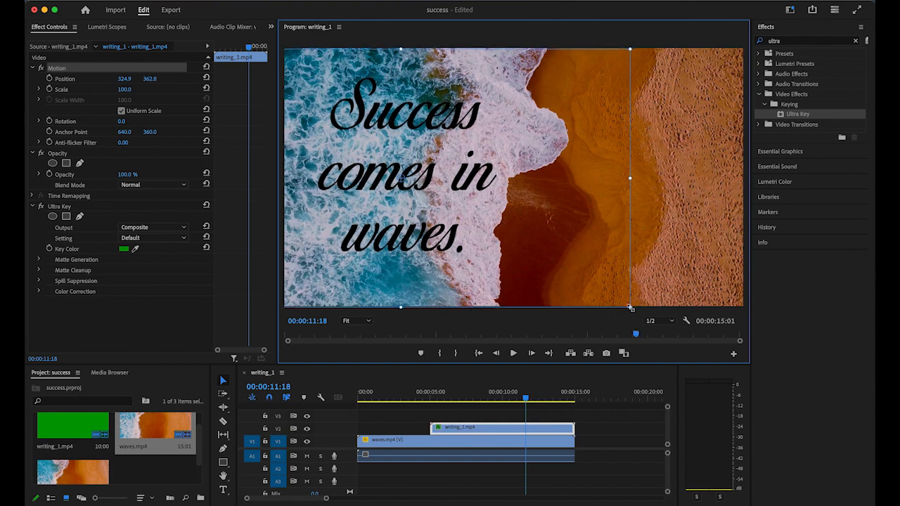
drag(629, 305, 595, 288)
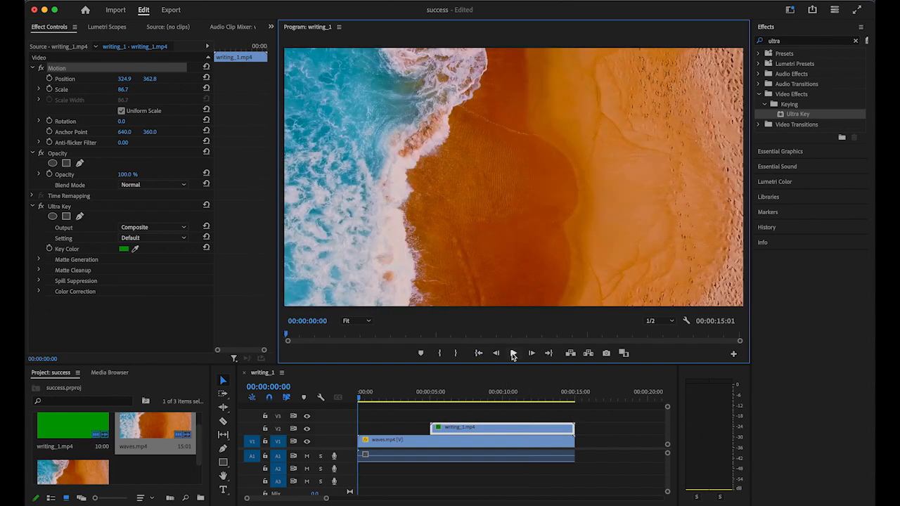
click(531, 353)
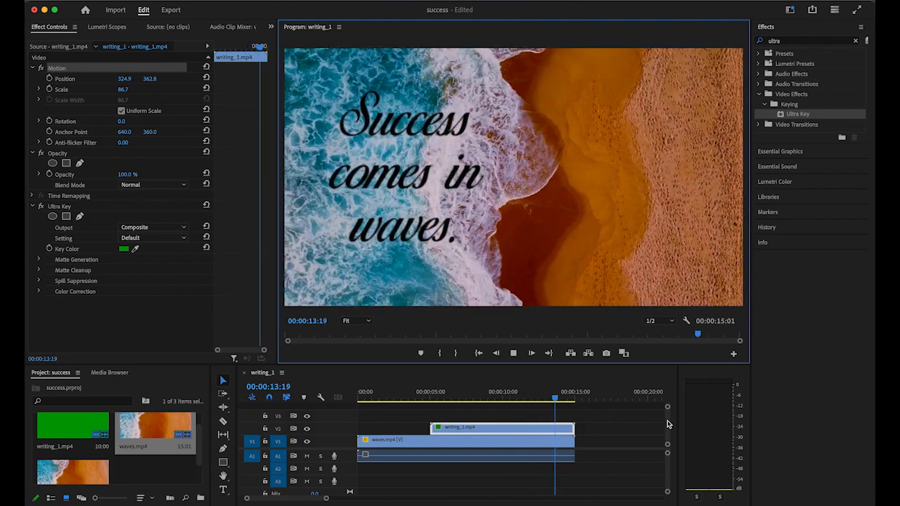
click(575, 398)
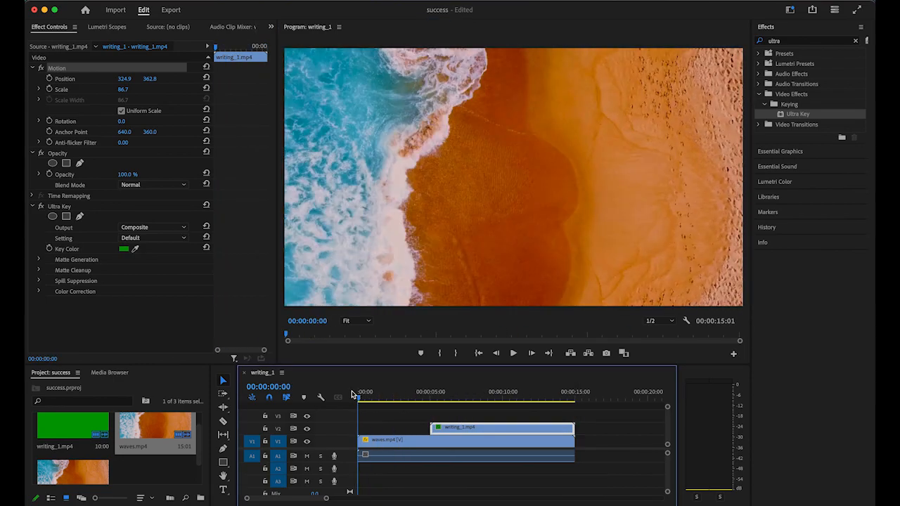
Razor-cut the beach clip at 2:00, ripple delete the start, and play the 13:01 sequence
click(433, 400)
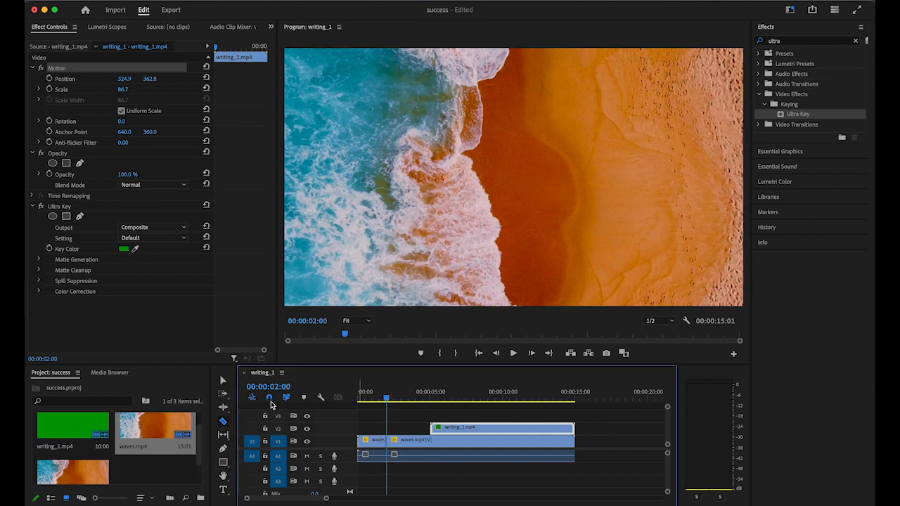
click(371, 455)
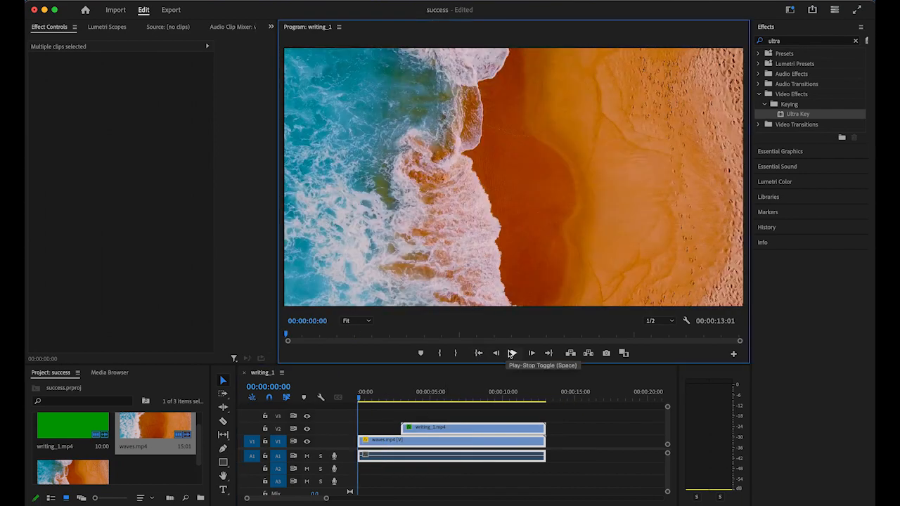
click(531, 353)
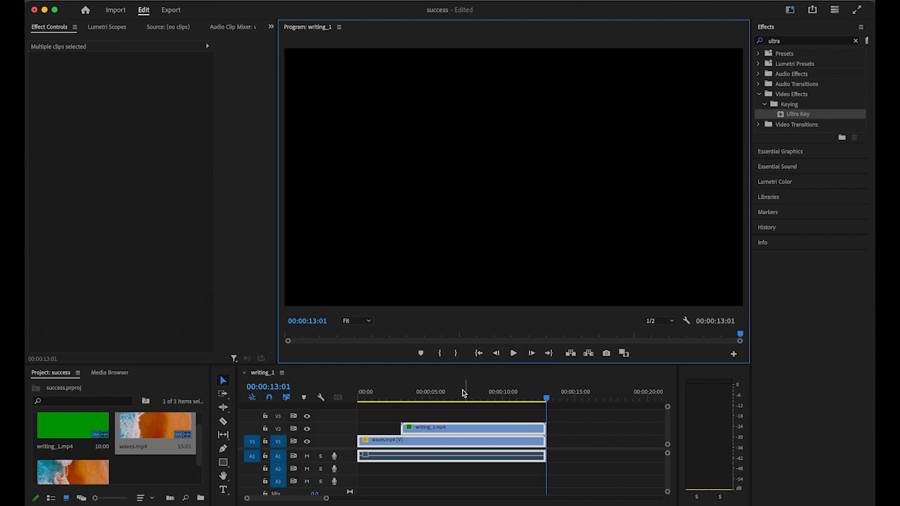
Save the project, then bring up Export > Media for the writing_1 sequence
click(458, 392)
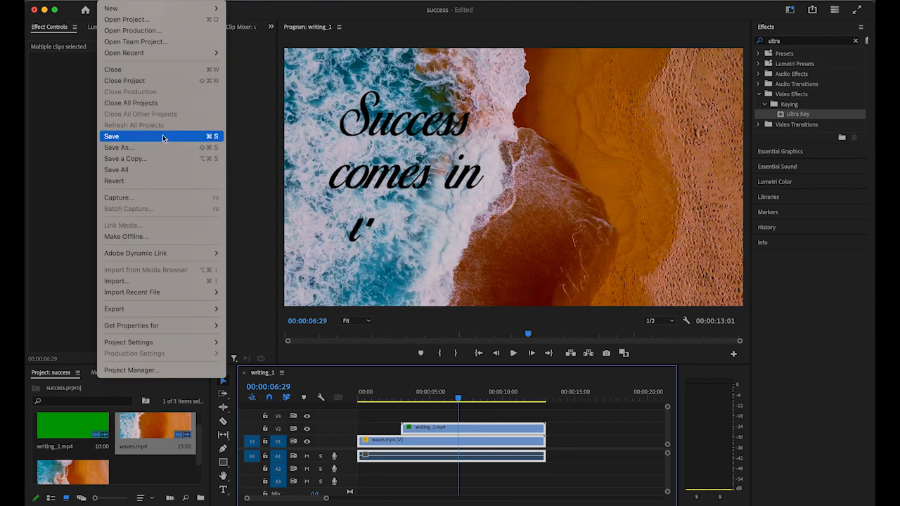
click(111, 136)
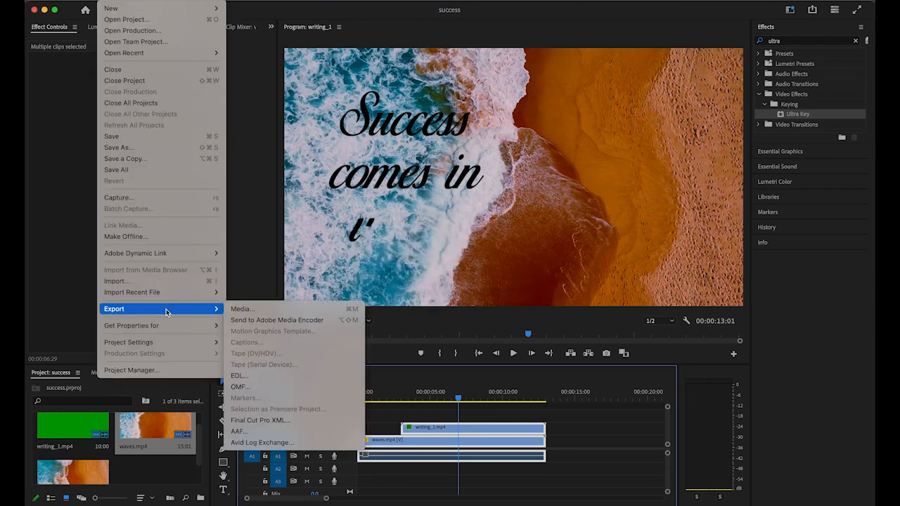
mouse_move(242, 308)
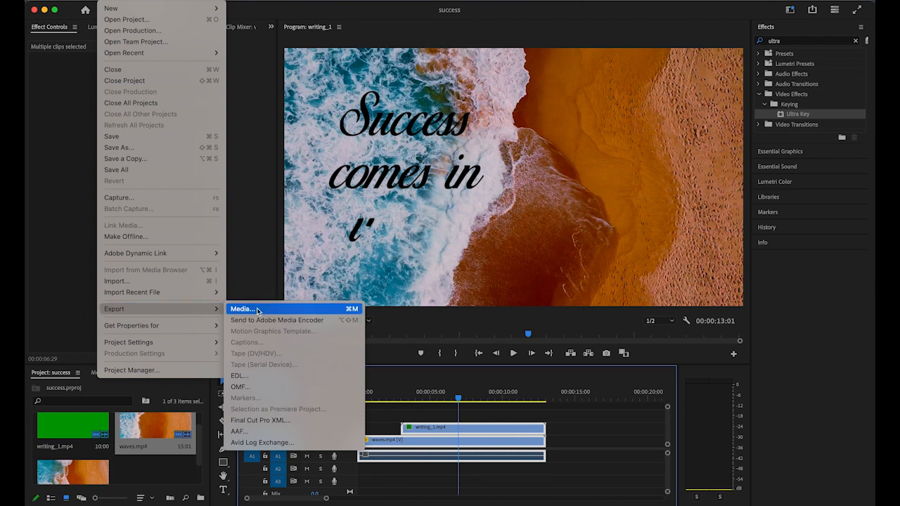
click(242, 309)
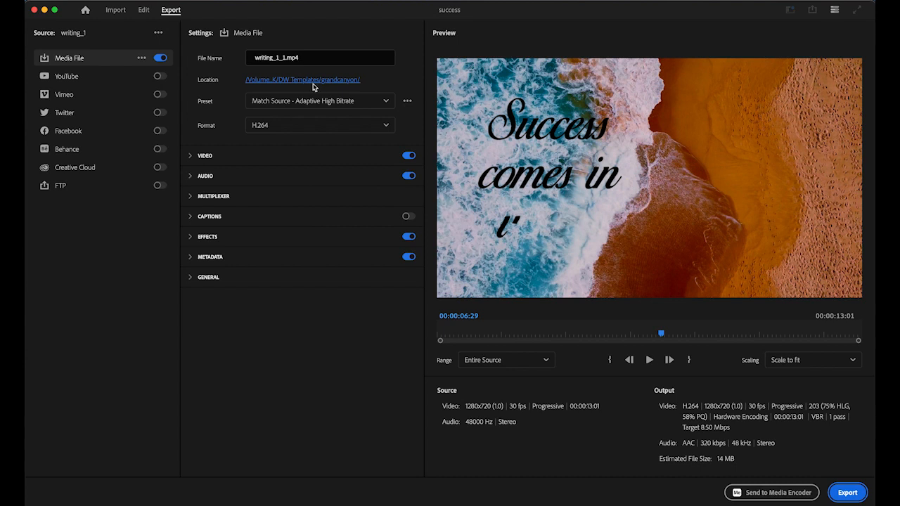
Set the output to success.mp4 in the Writing on video folder
click(303, 79)
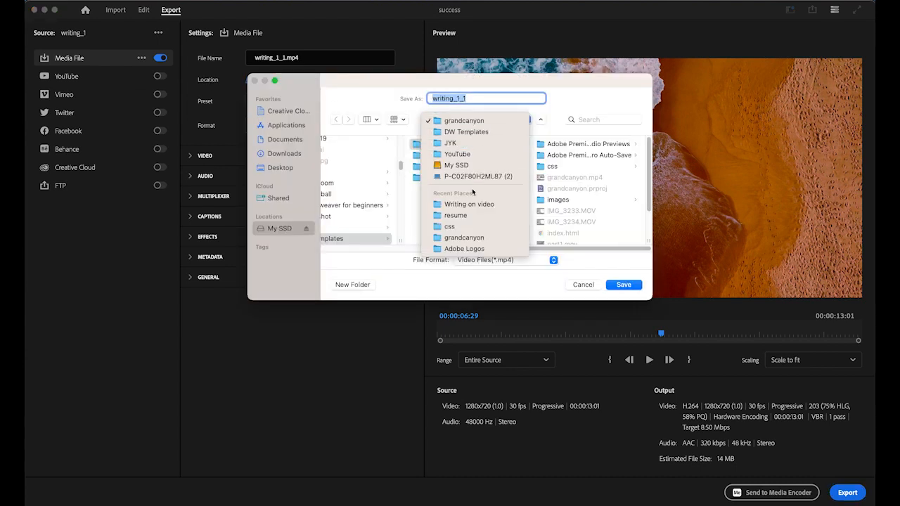
click(468, 204)
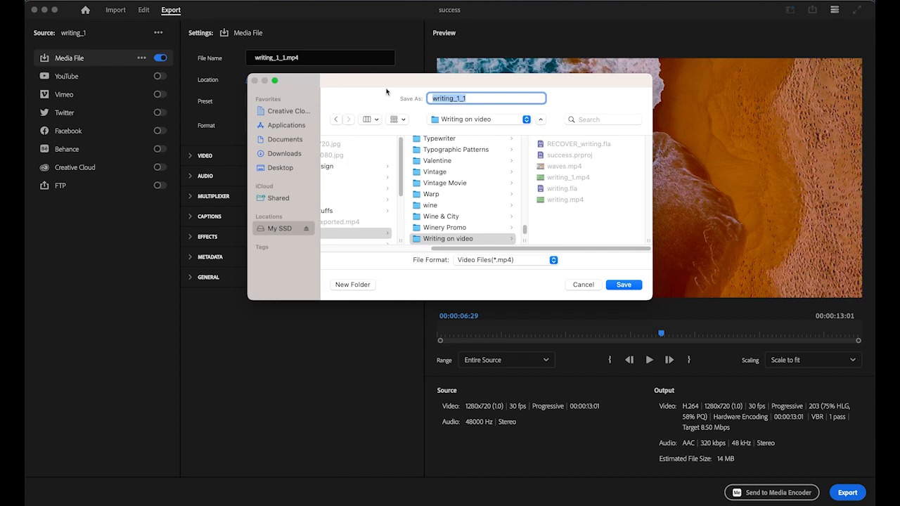
text(success)
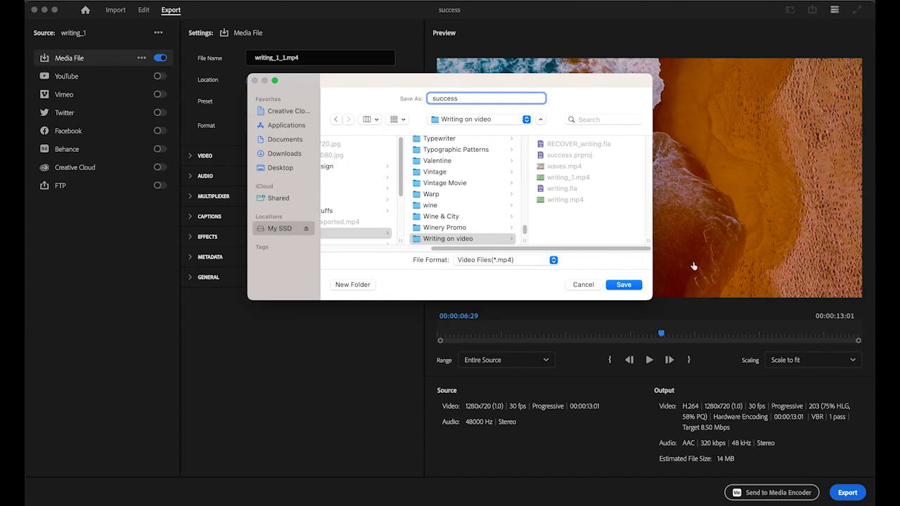
click(622, 285)
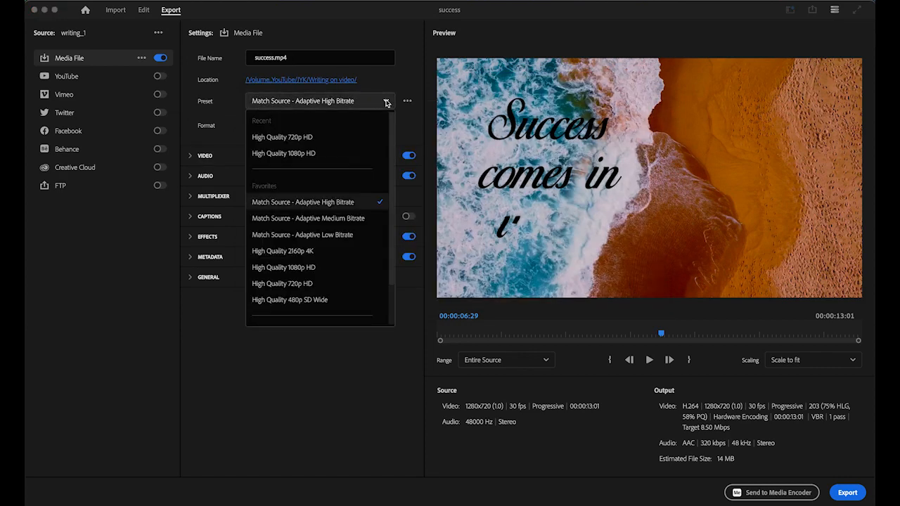
mouse_move(290, 284)
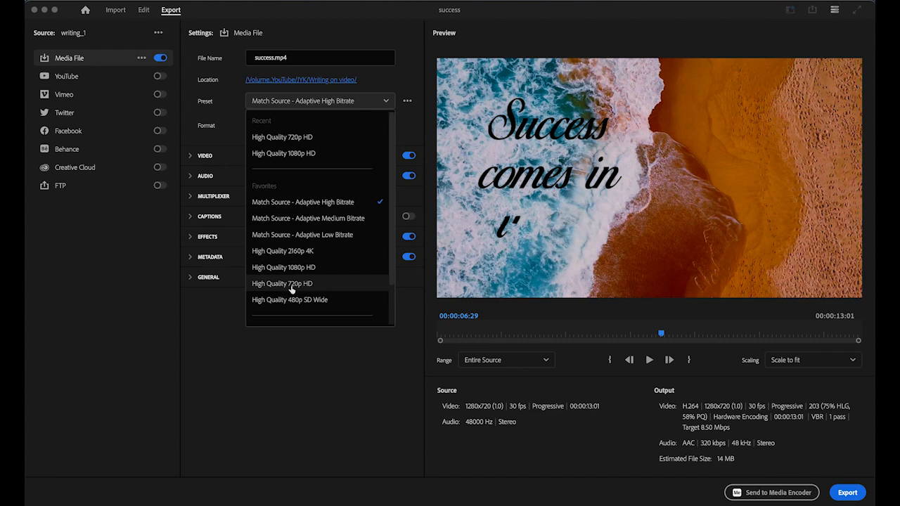
mouse_move(308, 288)
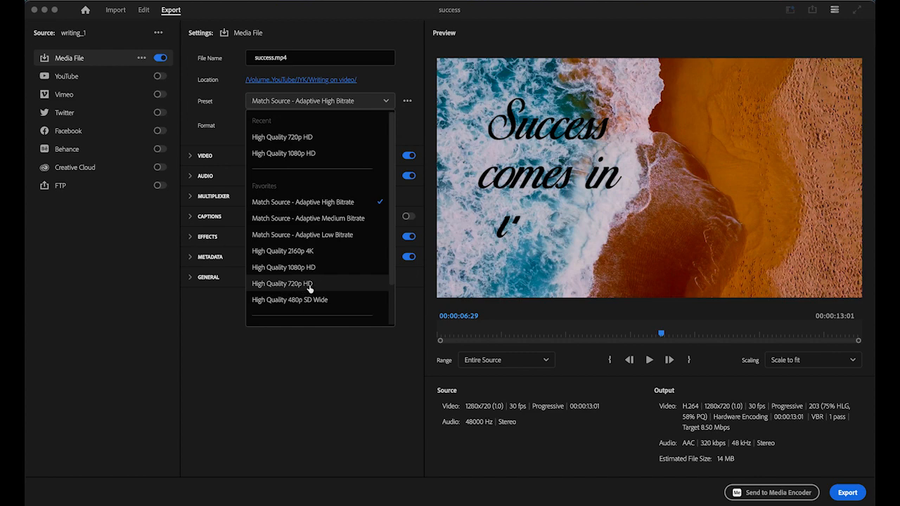
Choose the High Quality 720p HD preset and export the video
click(282, 284)
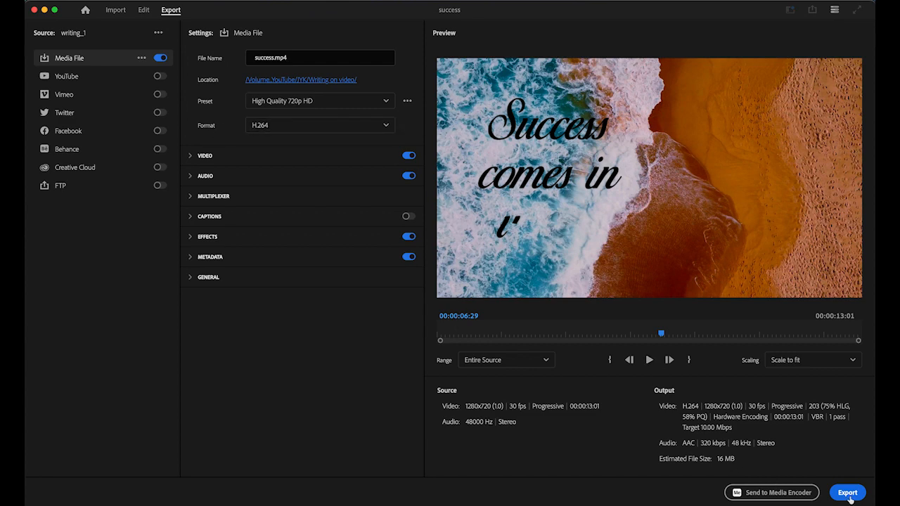
click(846, 492)
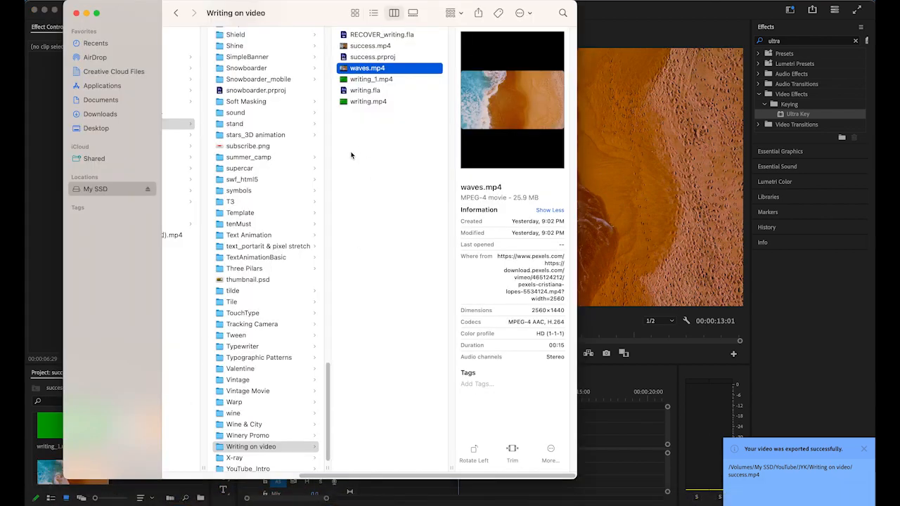
Select success.mp4 in Finder to show its preview and file details
click(371, 45)
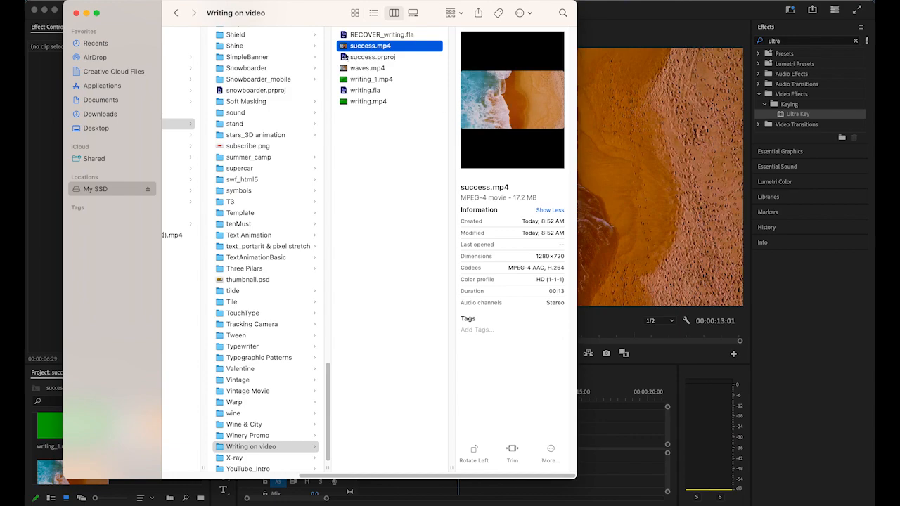